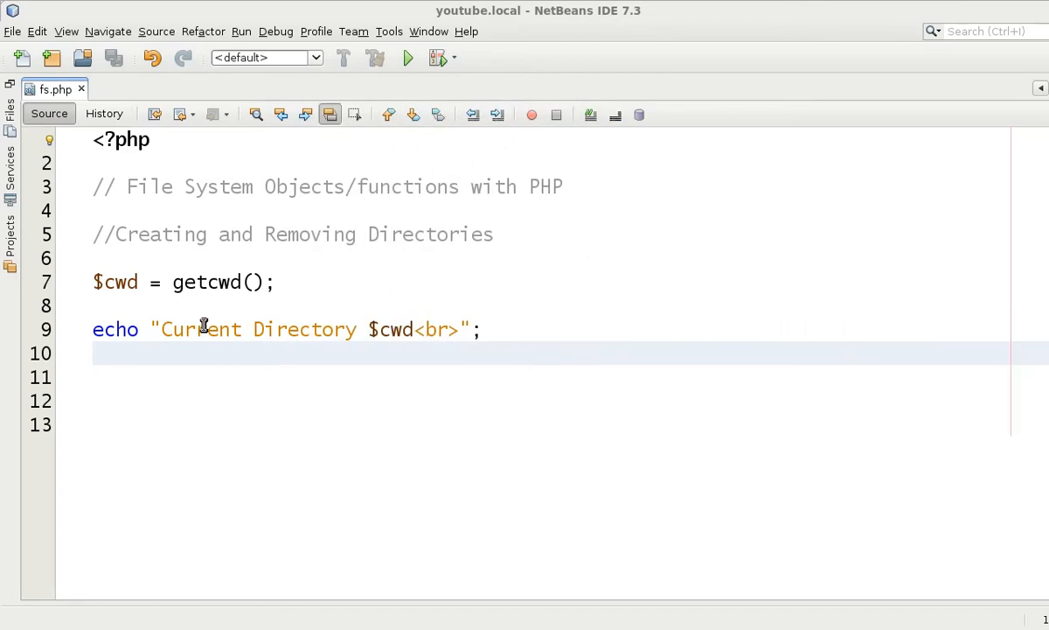
# Write an if( !is_dir( ) ) block containing an mkdir( ) call, arguments left empty.
pyautogui.write('if')
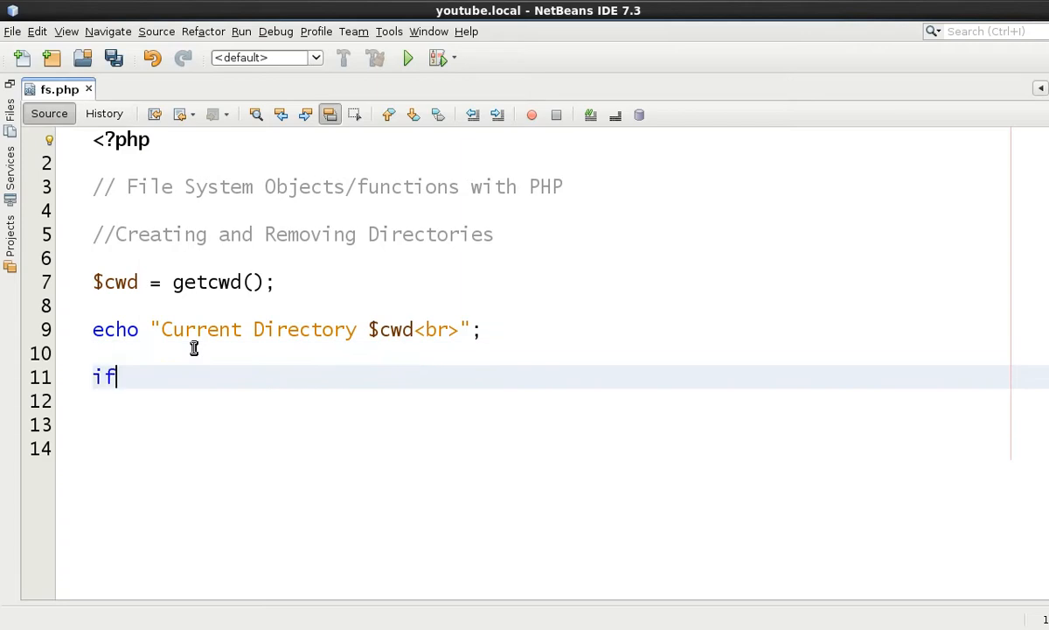
pyautogui.write('( m )')
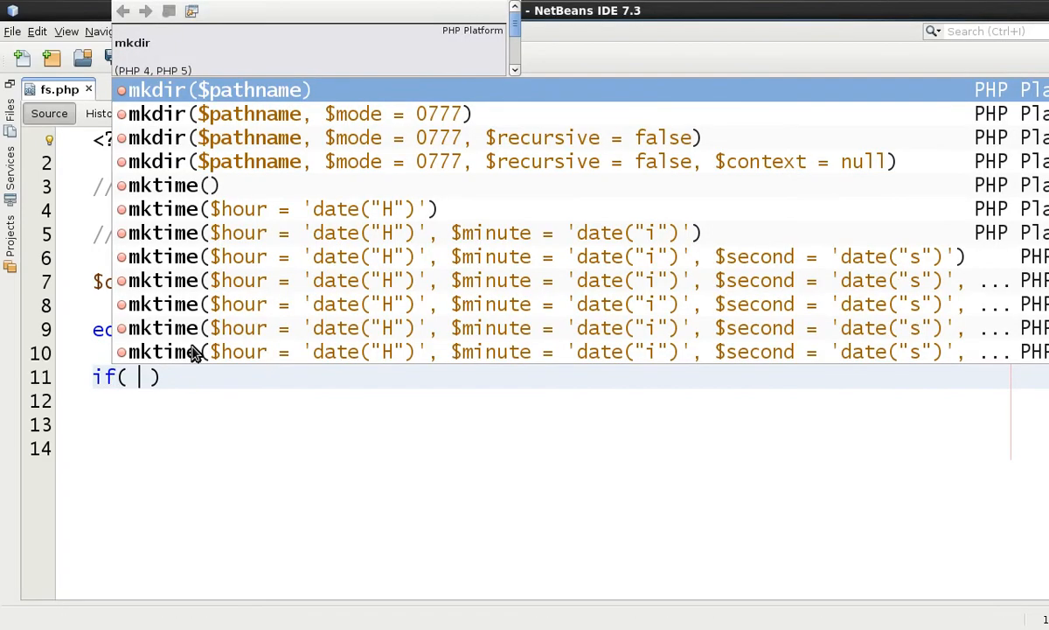
pyautogui.write('!is_dir( $')
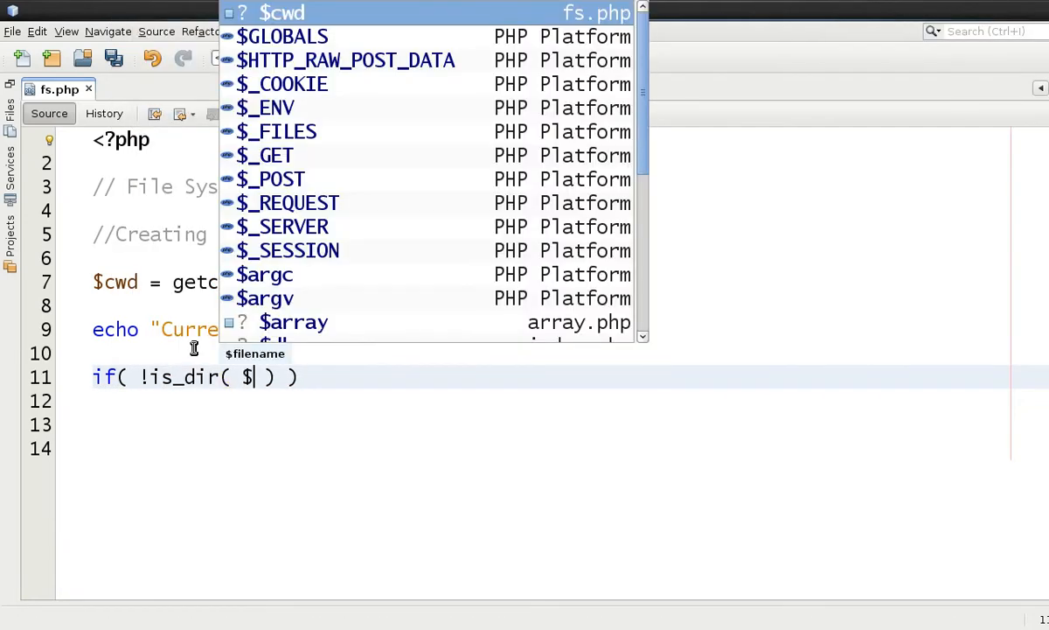
pyautogui.write('cwd . "you')
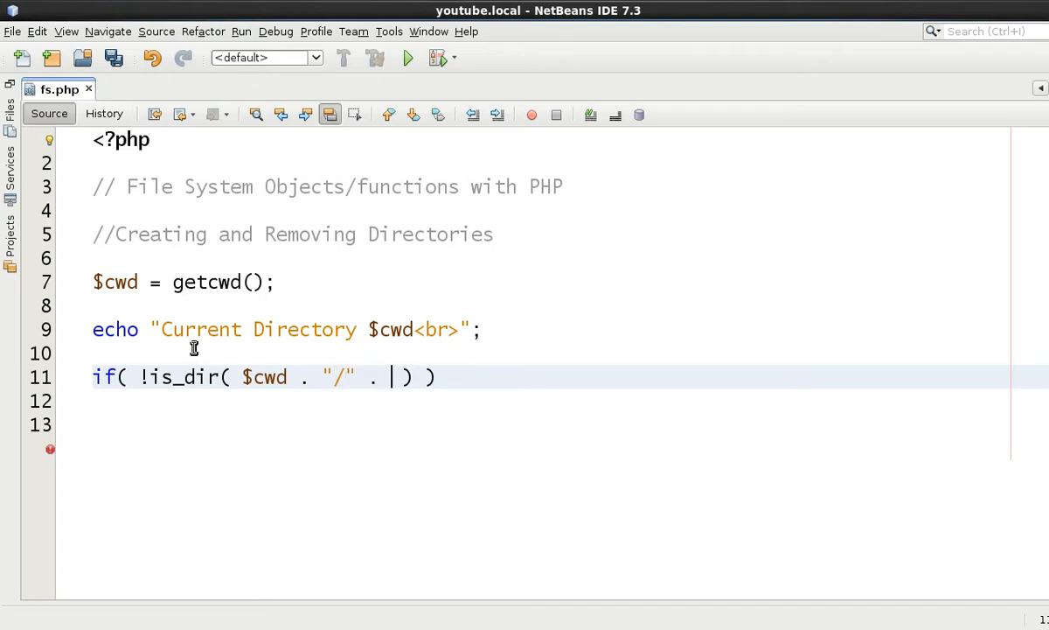
pyautogui.write('youtube')
pyautogui.click(549, 400)
pyautogui.write('{')
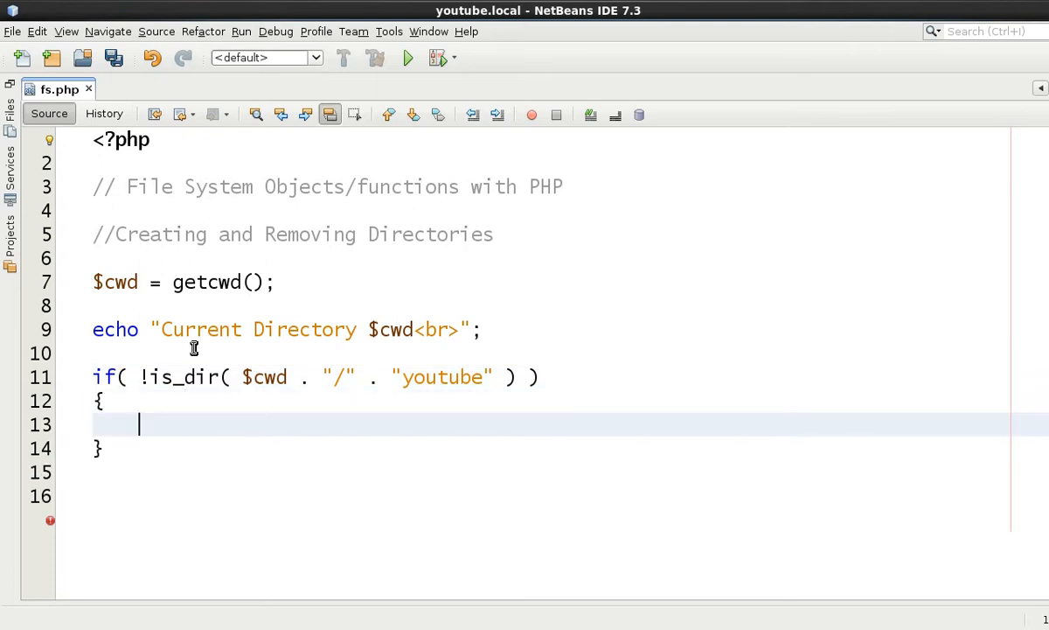
pyautogui.write('mkdir(')
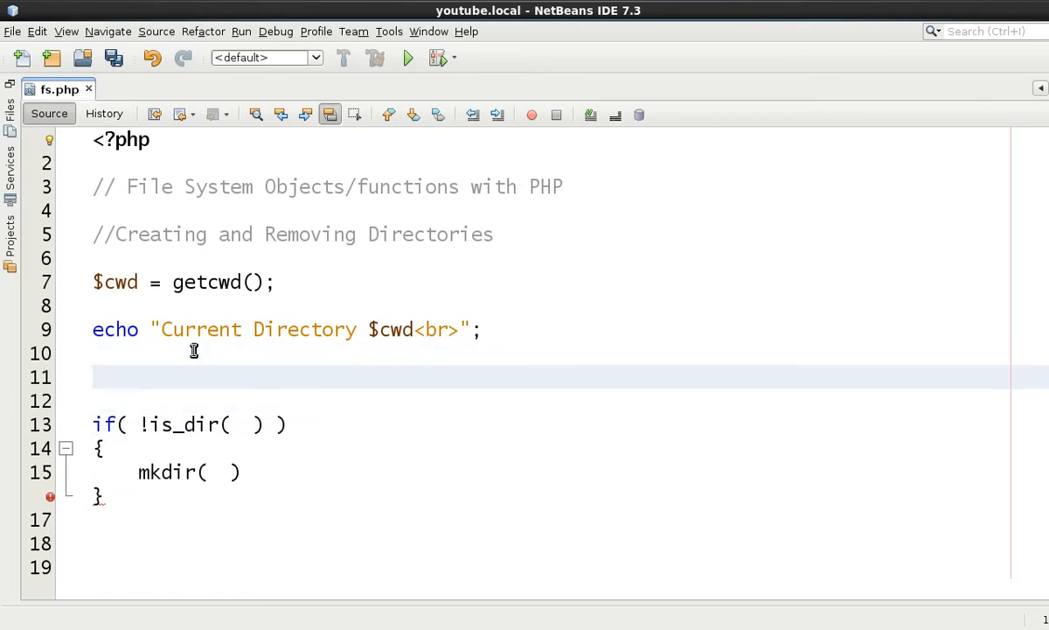
# Define $path = $cwd . "/" . "youtube"; and pass $path to is_dir( ) and mkdir( ).
pyautogui.write('$path = $cwd . "/" . "youtube";')
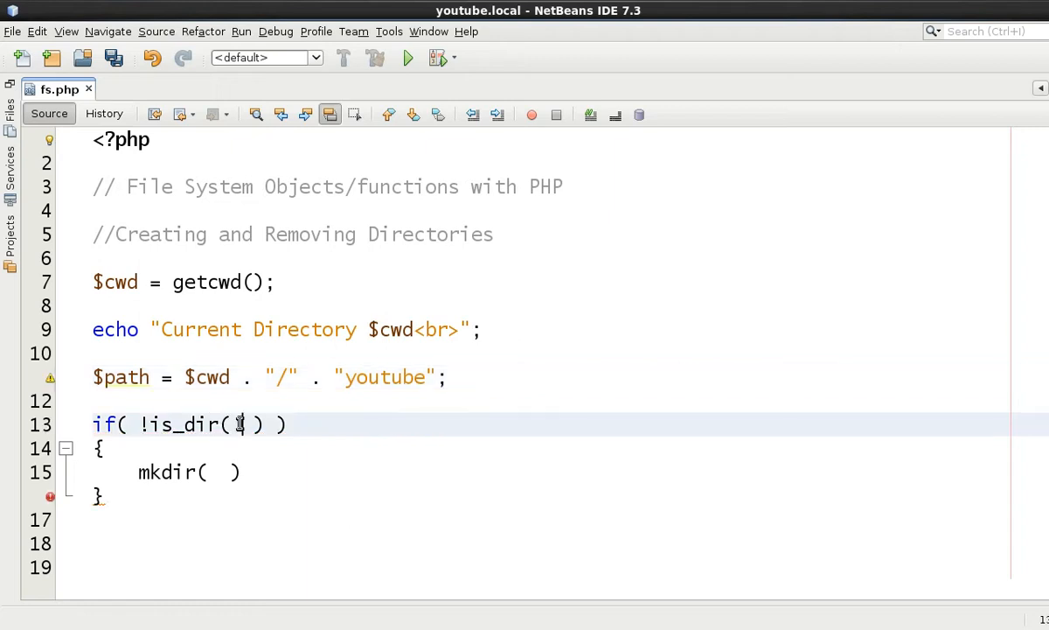
pyautogui.write('4')
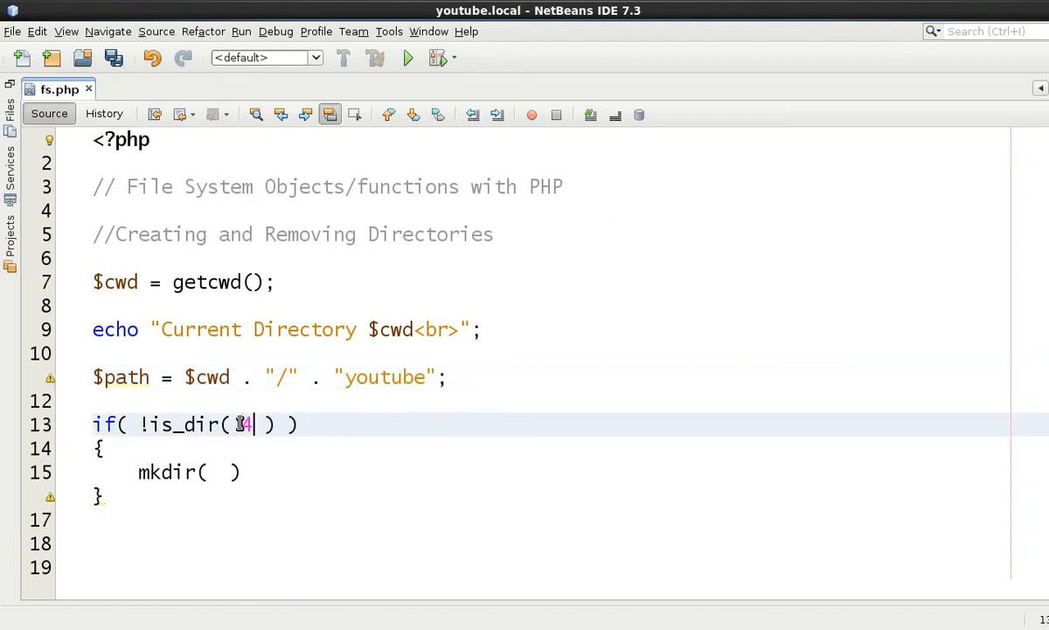
pyautogui.write('$path')
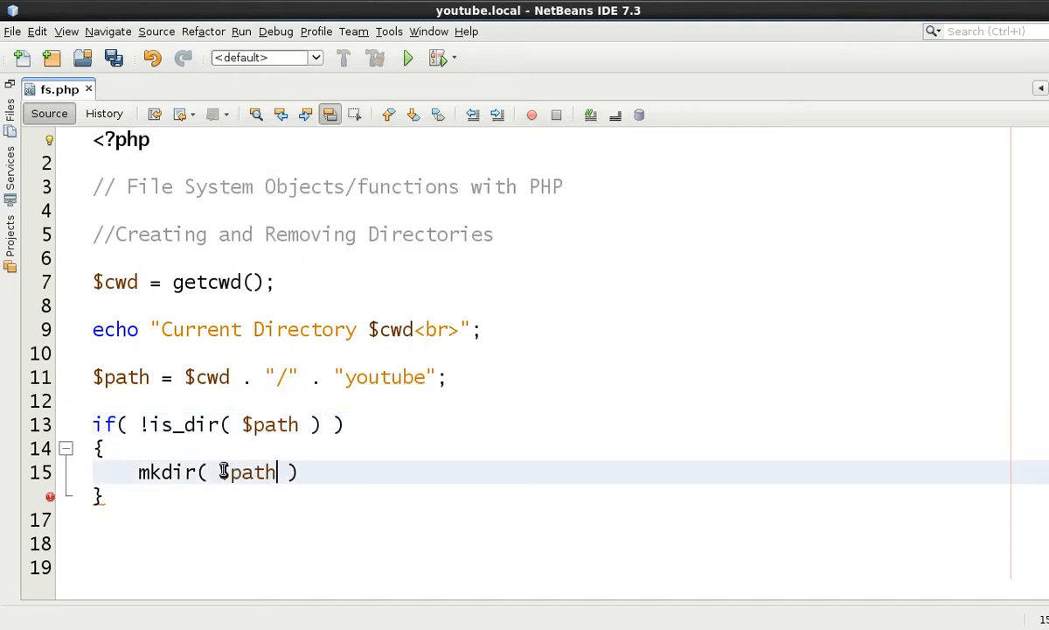
pyautogui.write(';')
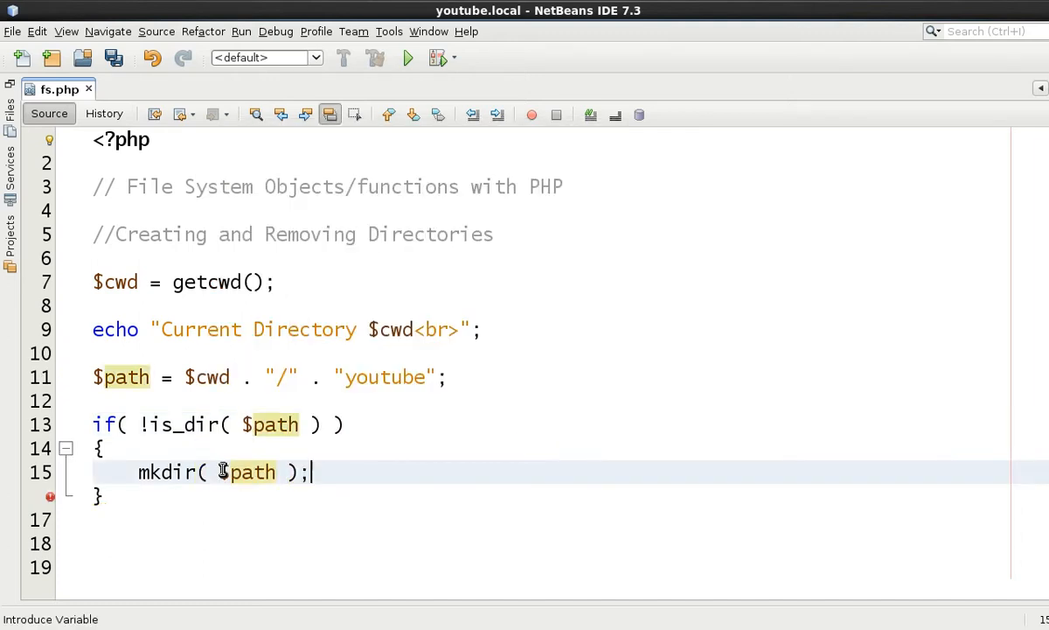
pyautogui.scroll(-3)
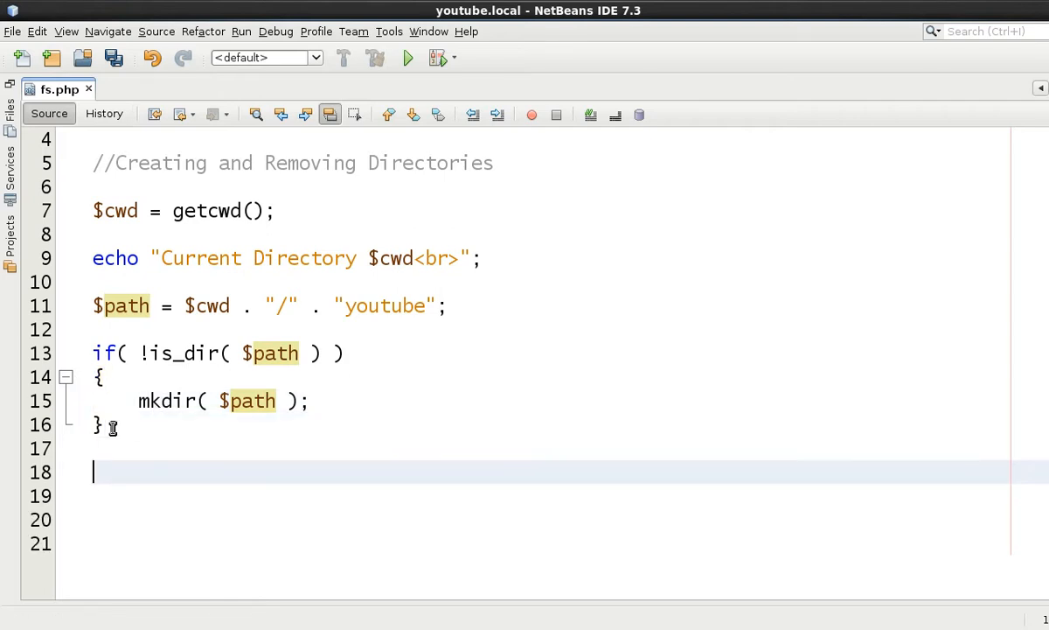
# Add the //RENAME THE DIRECTORY comment and an empty if( is_dir( $path ) ) block.
pyautogui.write('//RENAME THE DIRECTORY')
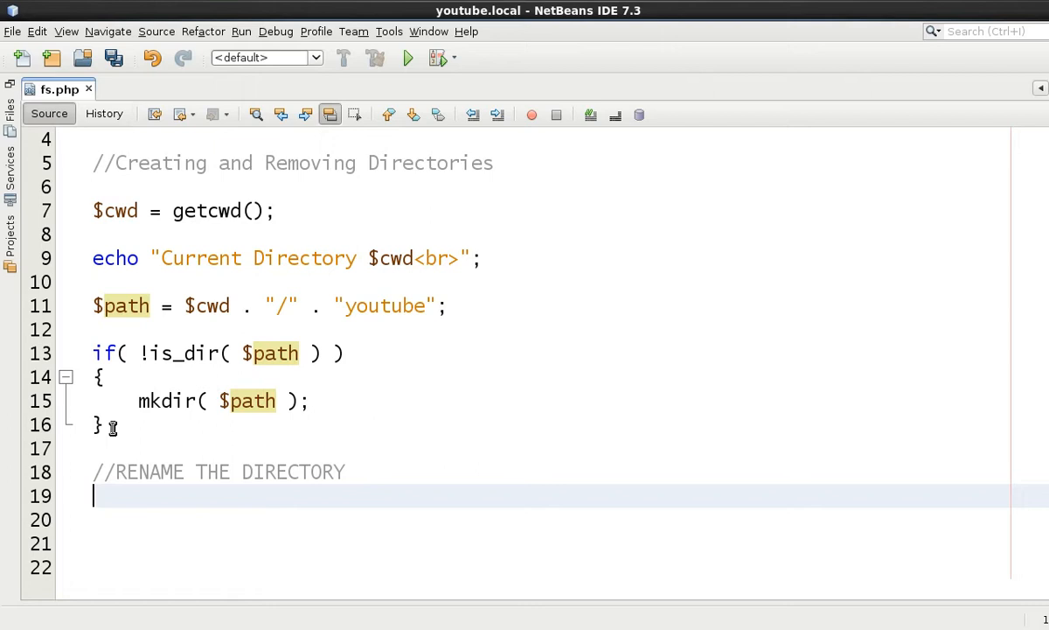
pyautogui.write('if(  )')
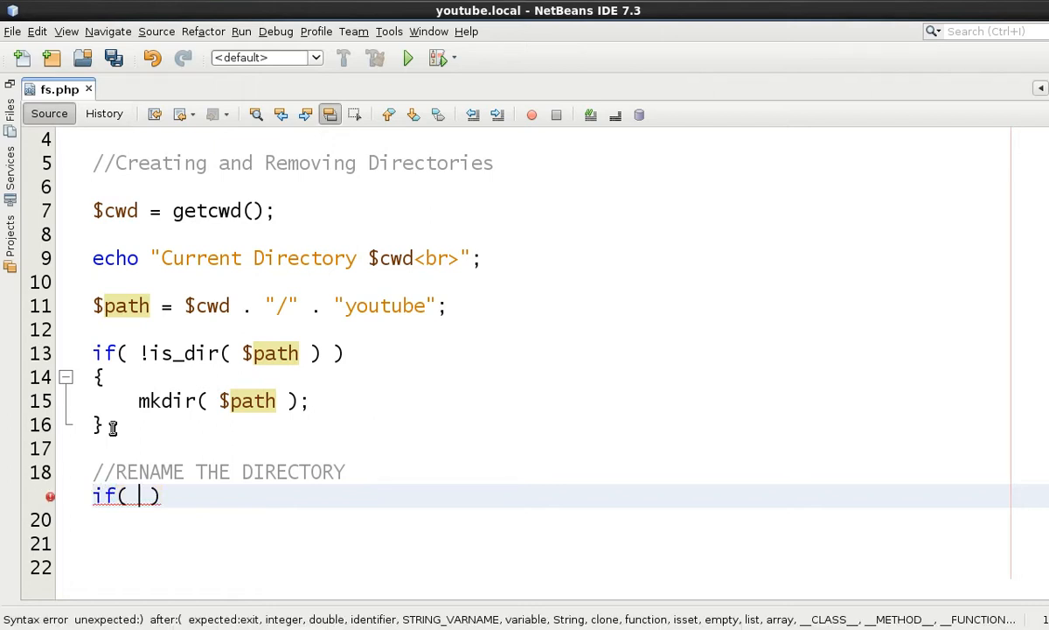
pyautogui.write('is_dir(')
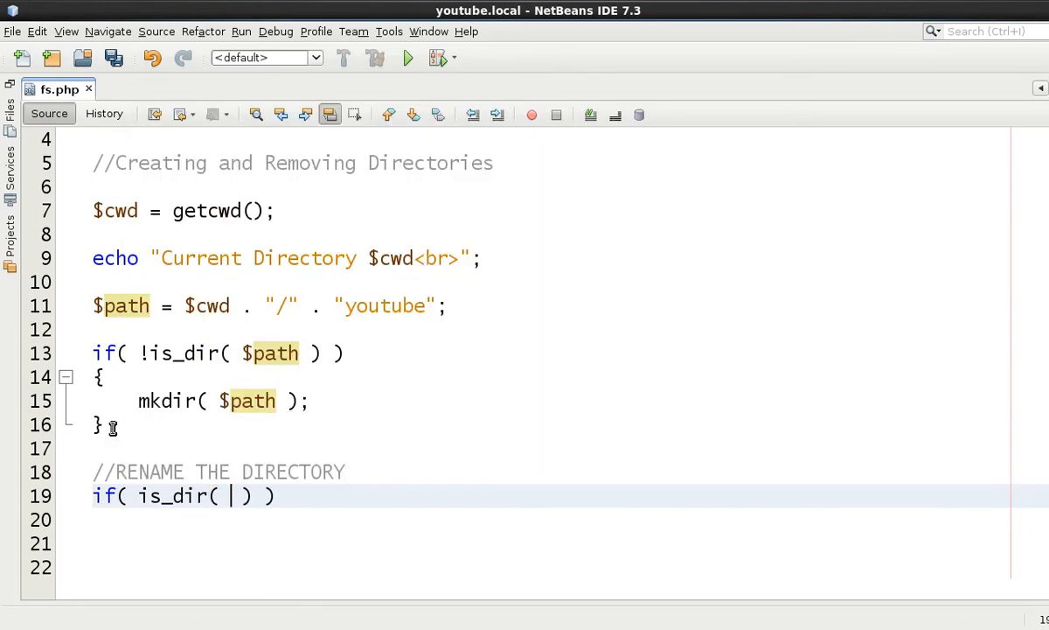
pyautogui.write('$path')
pyautogui.click(549, 329)
pyautogui.write('$new_path = $cwd . "/" . "youtube";')
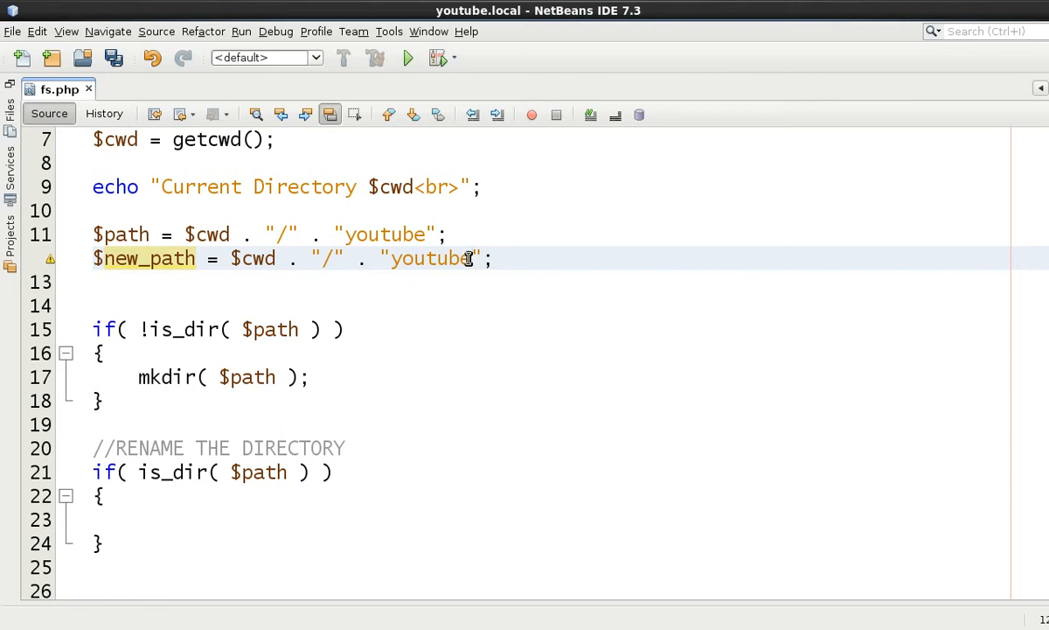
# Change $new_path to "youtube_new", save, and extend the condition with && !is_dir( $new_path ).
pyautogui.write('_new')
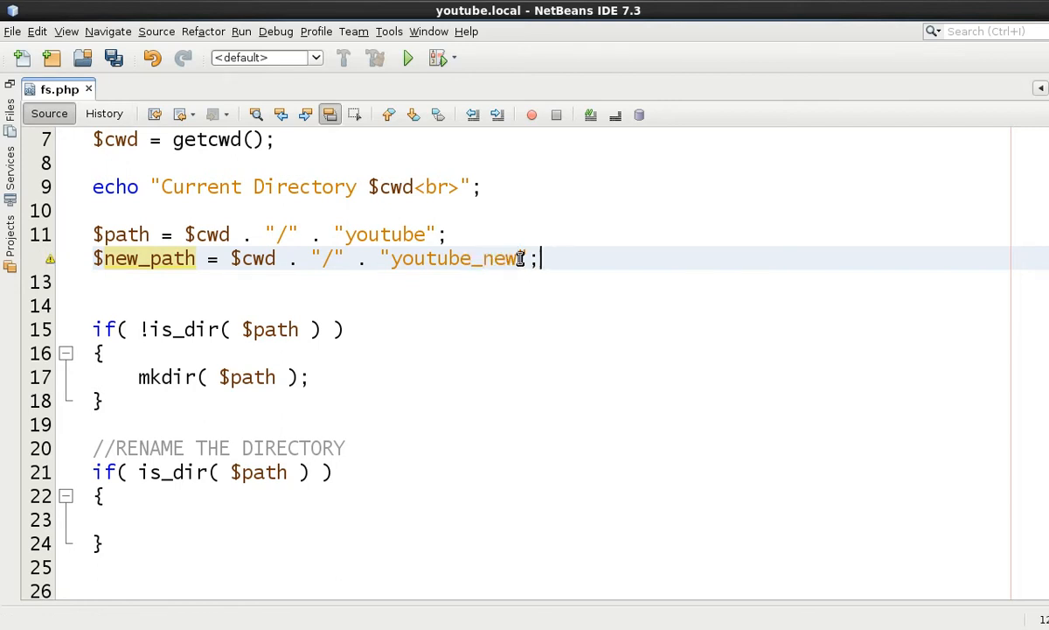
pyautogui.press('ctrl+s')
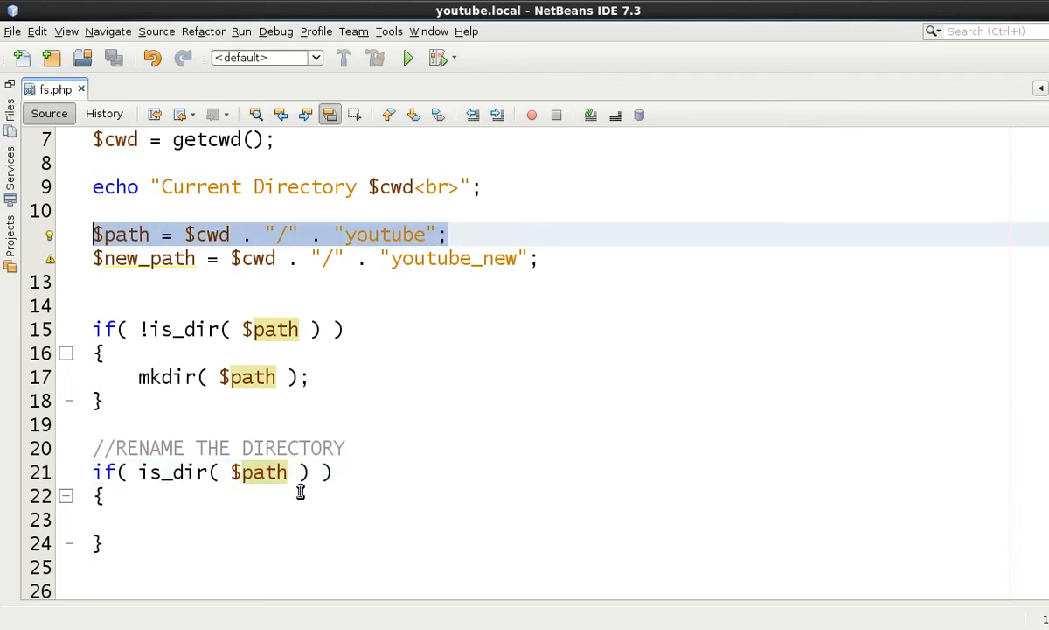
pyautogui.write('&')
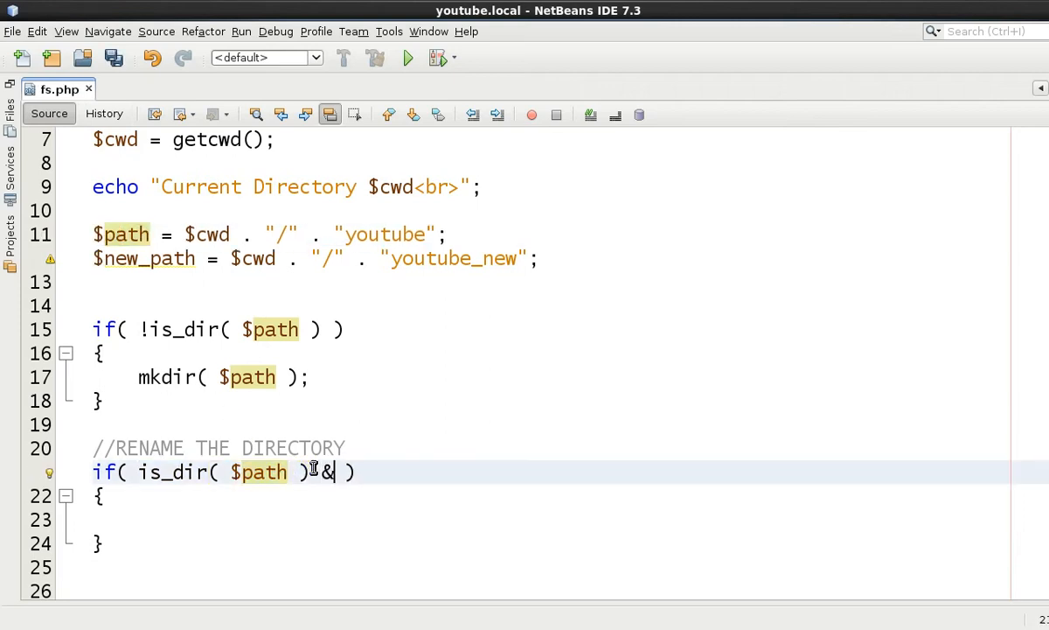
pyautogui.write('& !u')
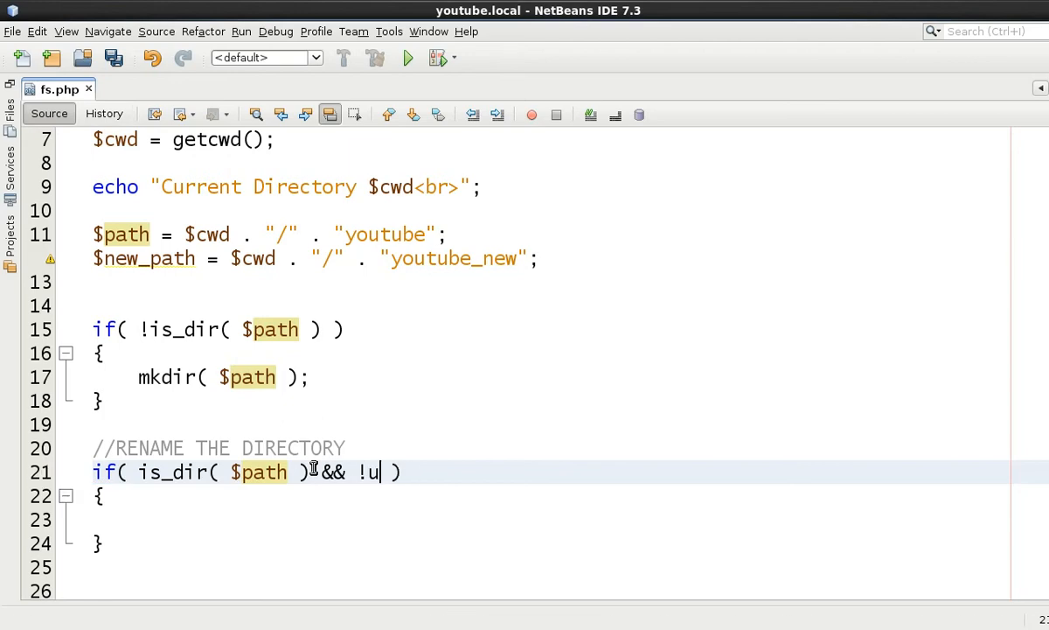
pyautogui.write('is_dir(')
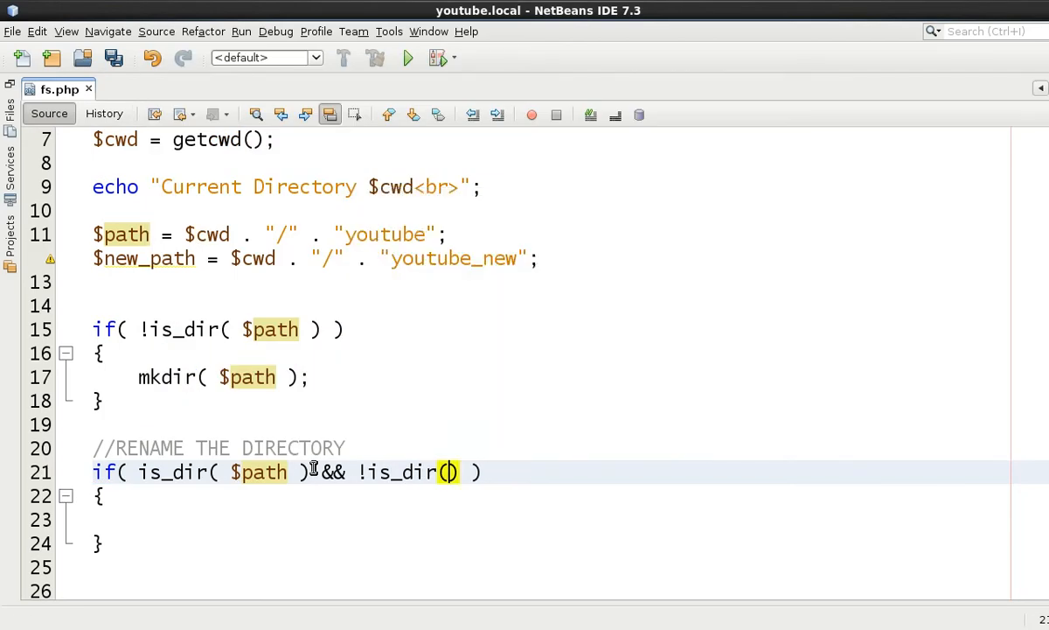
pyautogui.write('$new_path')
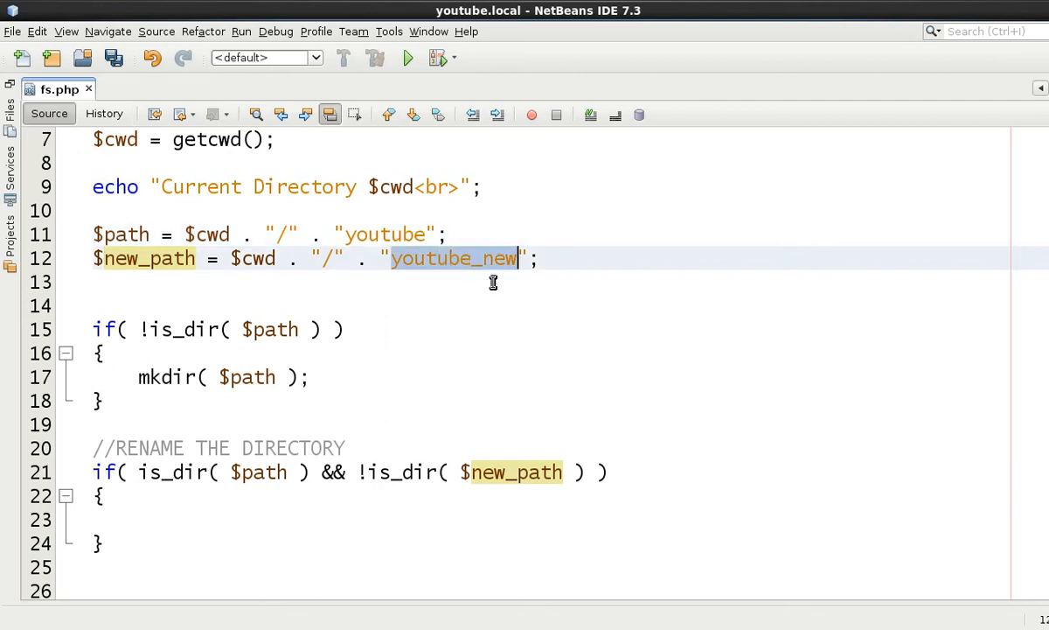
pyautogui.moveTo(374, 444)
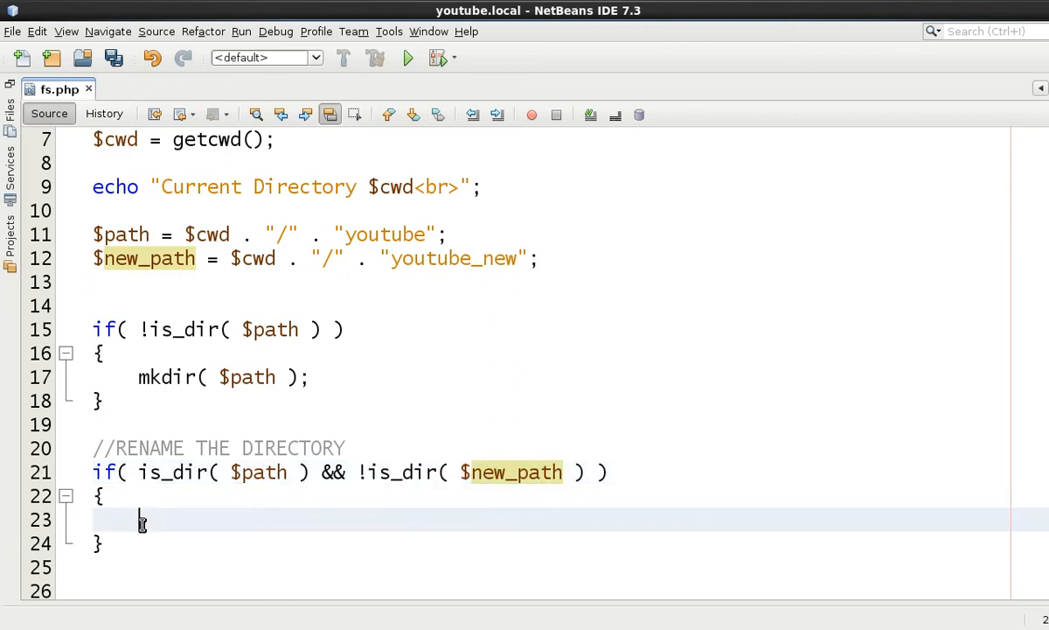
# Call rename( $path, $new_path ); inside the rename block.
pyautogui.write('rename')
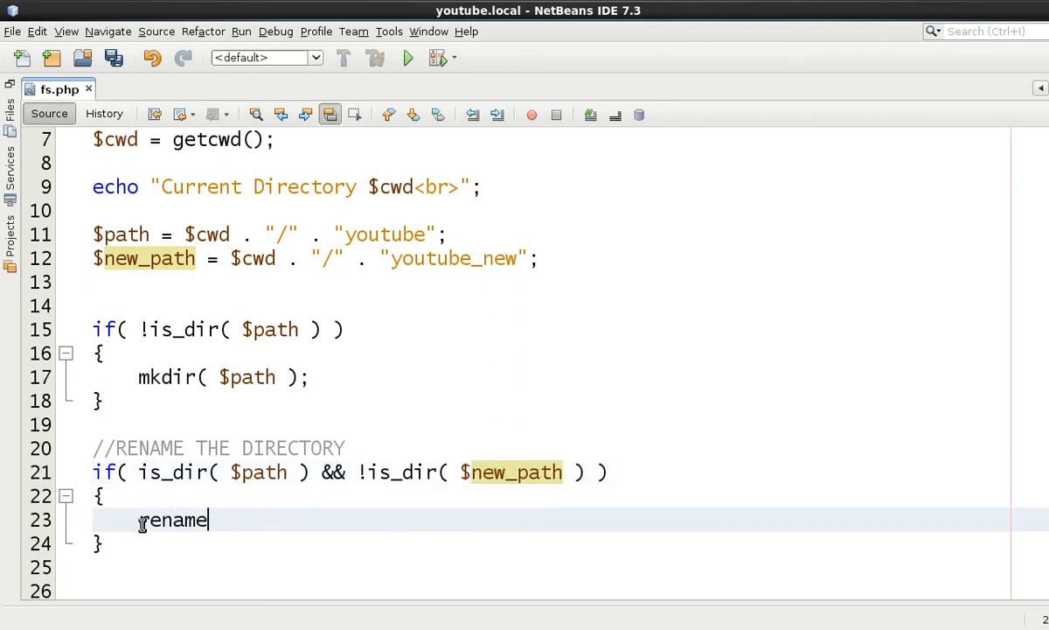
pyautogui.write('(')
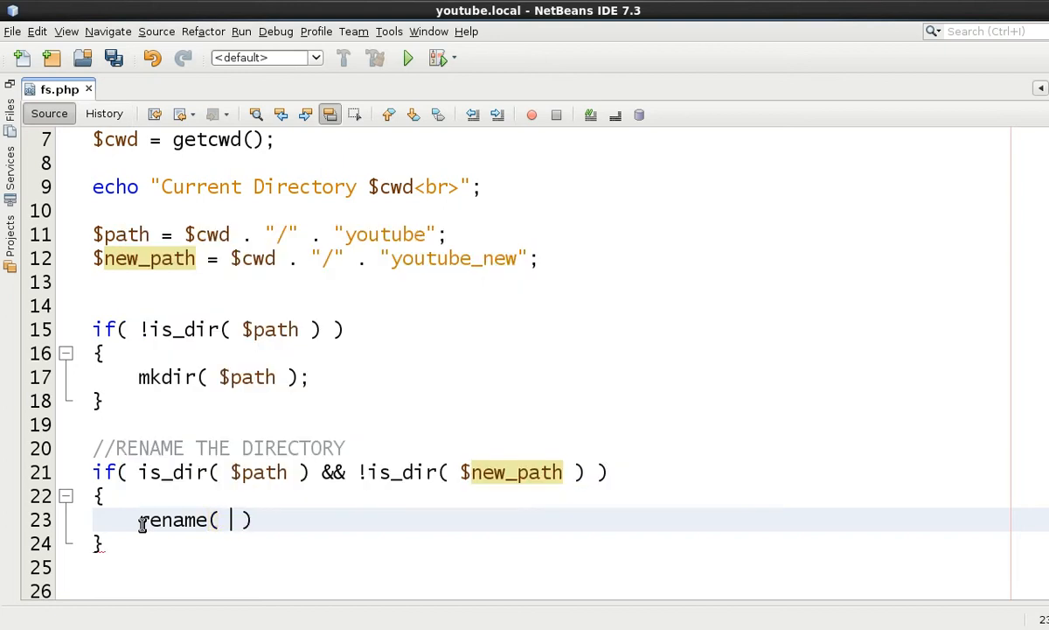
pyautogui.write('$path ,')
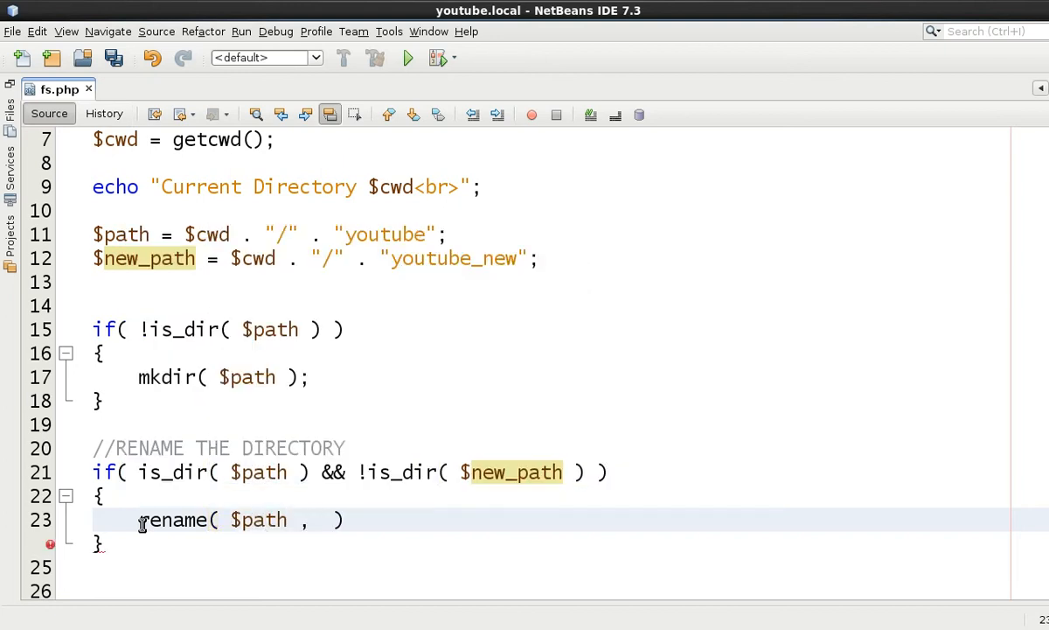
pyautogui.write('$new_path')
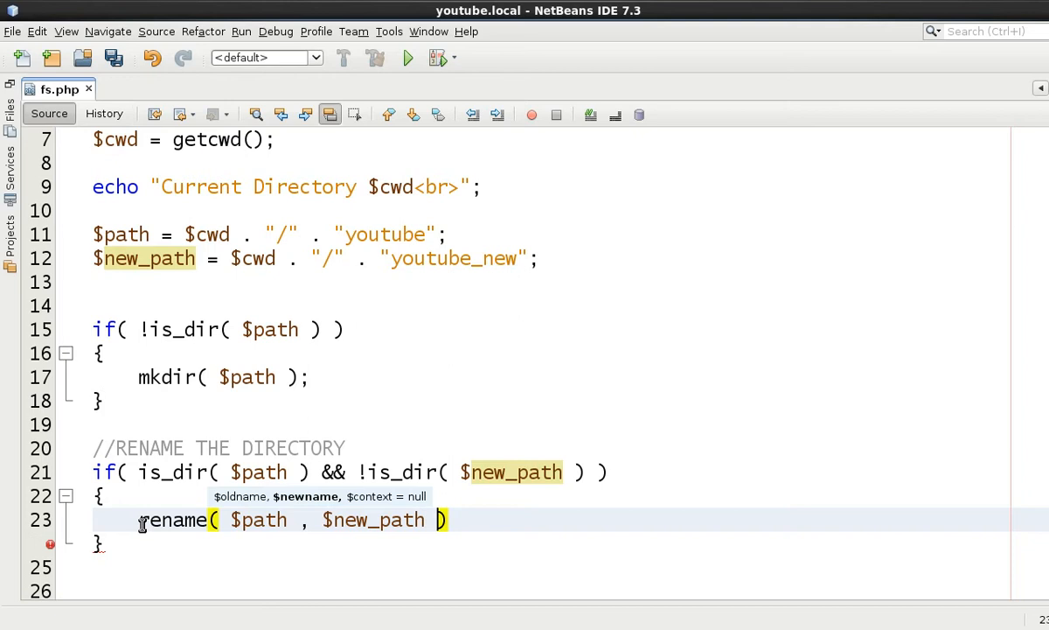
pyautogui.write(';')
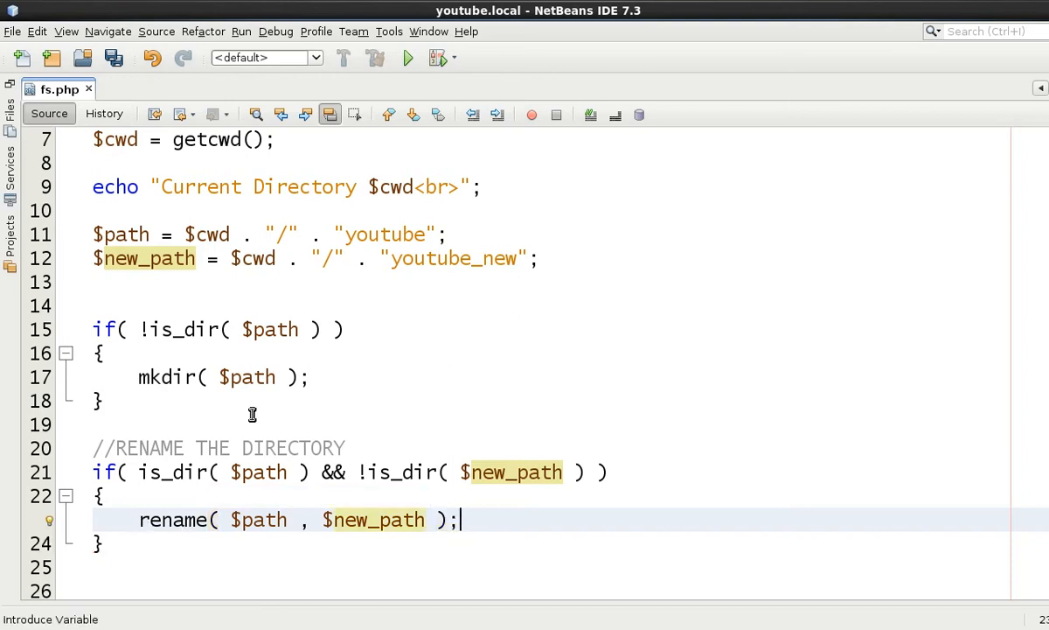
pyautogui.doubleClick(259, 519)
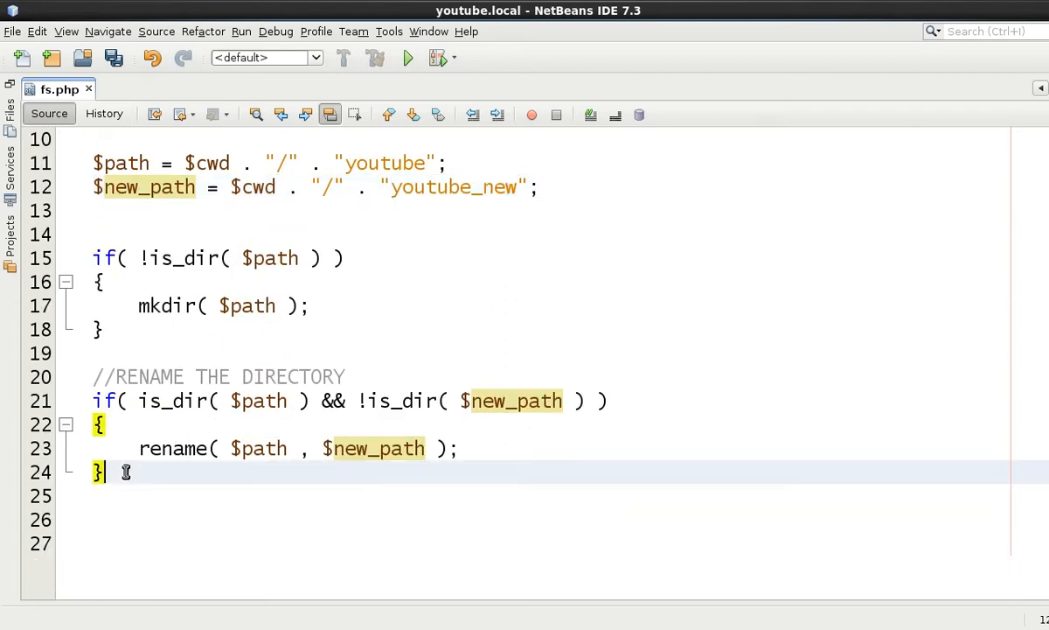
# Add an if( is_dir( $new_path ) && !is_dir( $path ) ) check below the rename block.
pyautogui.write('if')
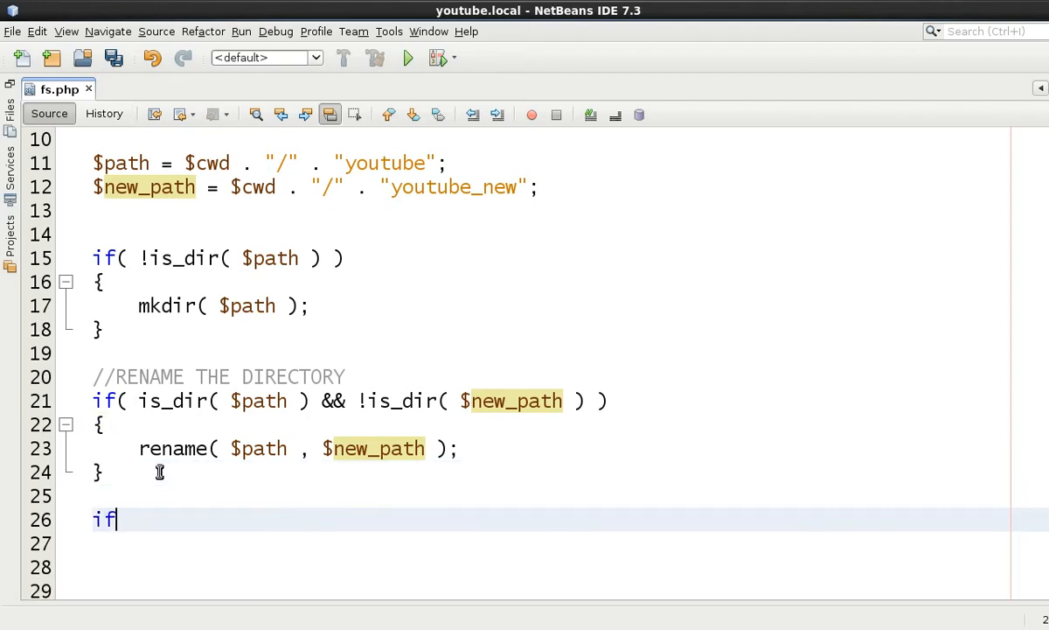
pyautogui.write('( is_dir( $ )')
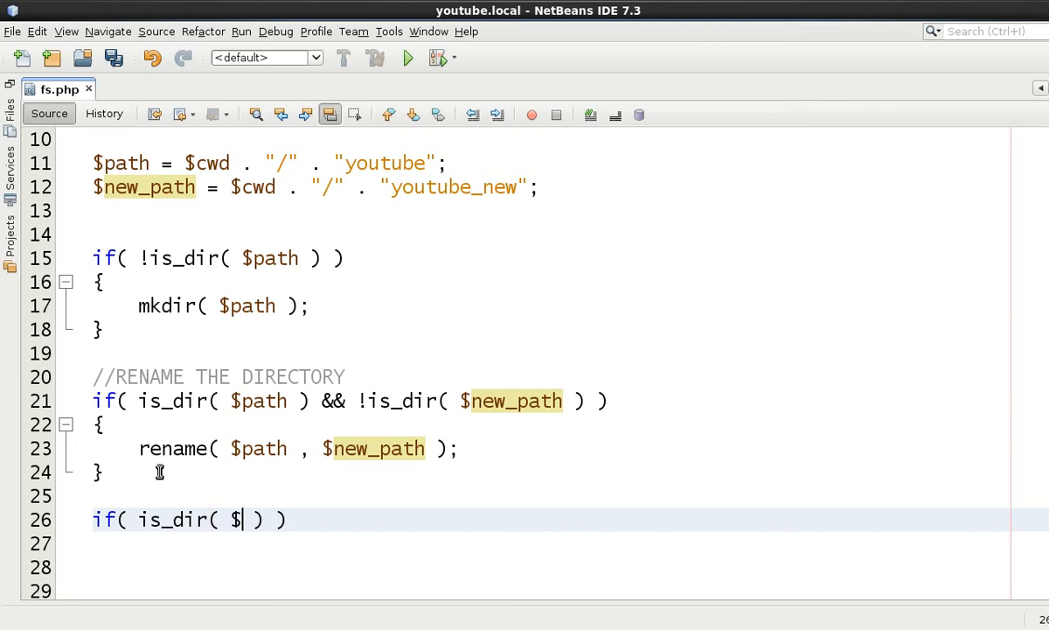
pyautogui.write('new_na')
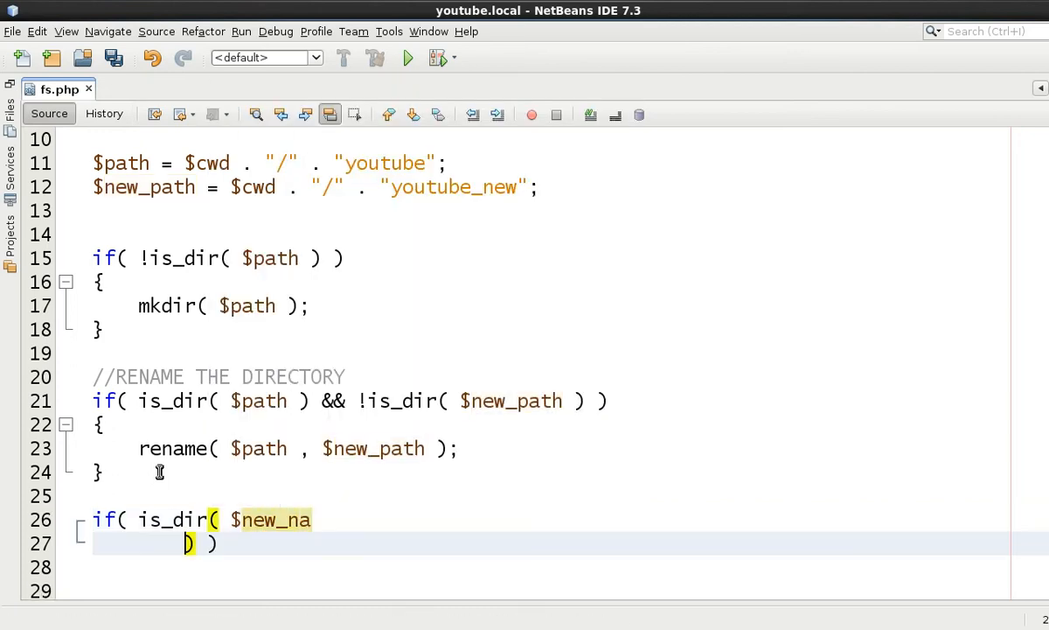
pyautogui.write('m')
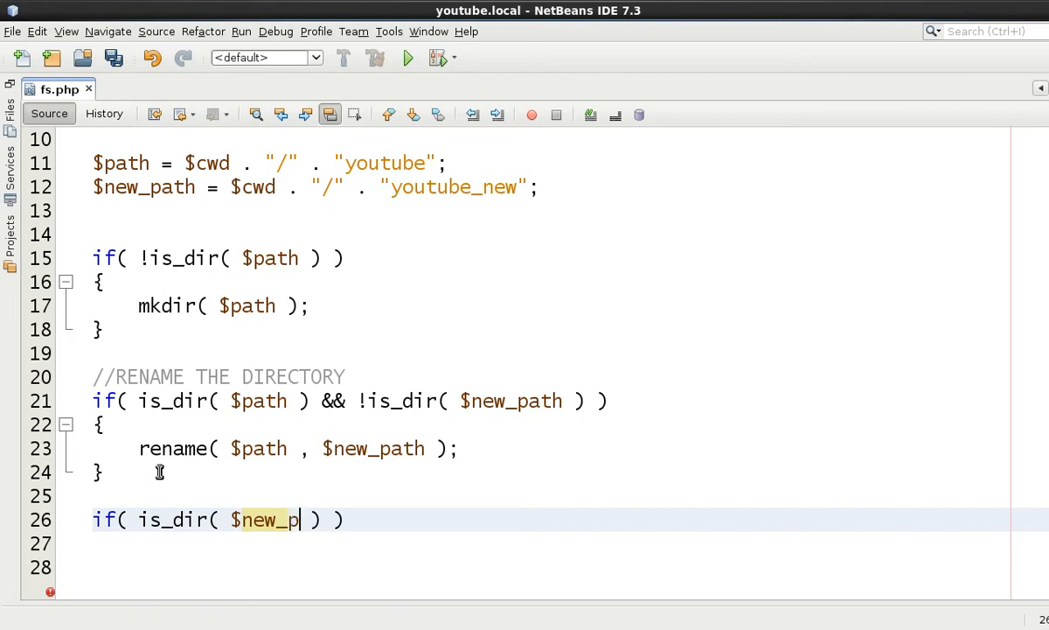
pyautogui.write('ath ) &&')
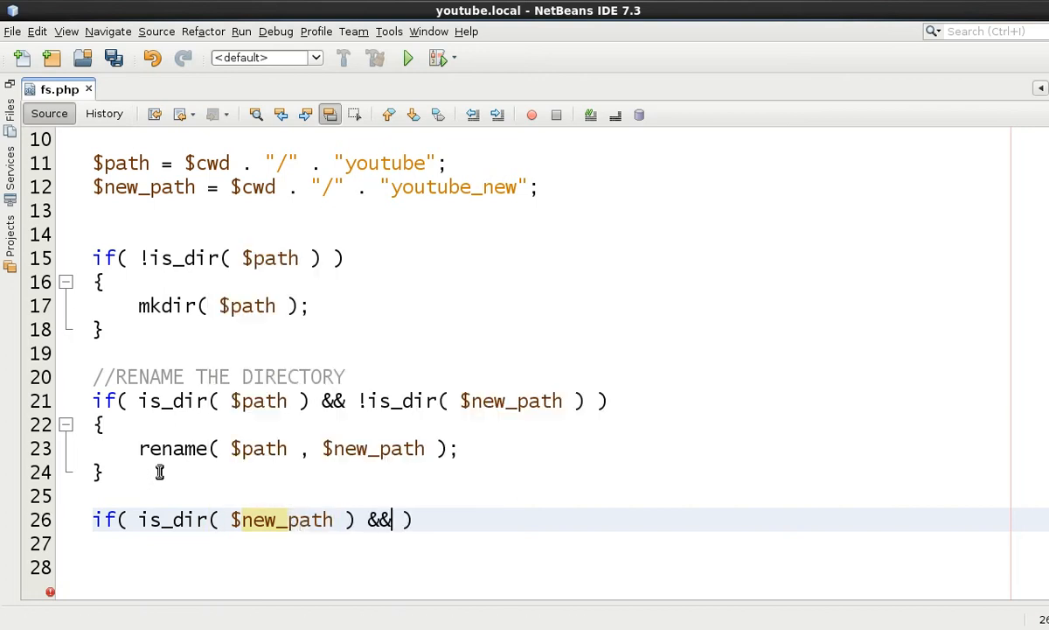
pyautogui.write('!is_dir')
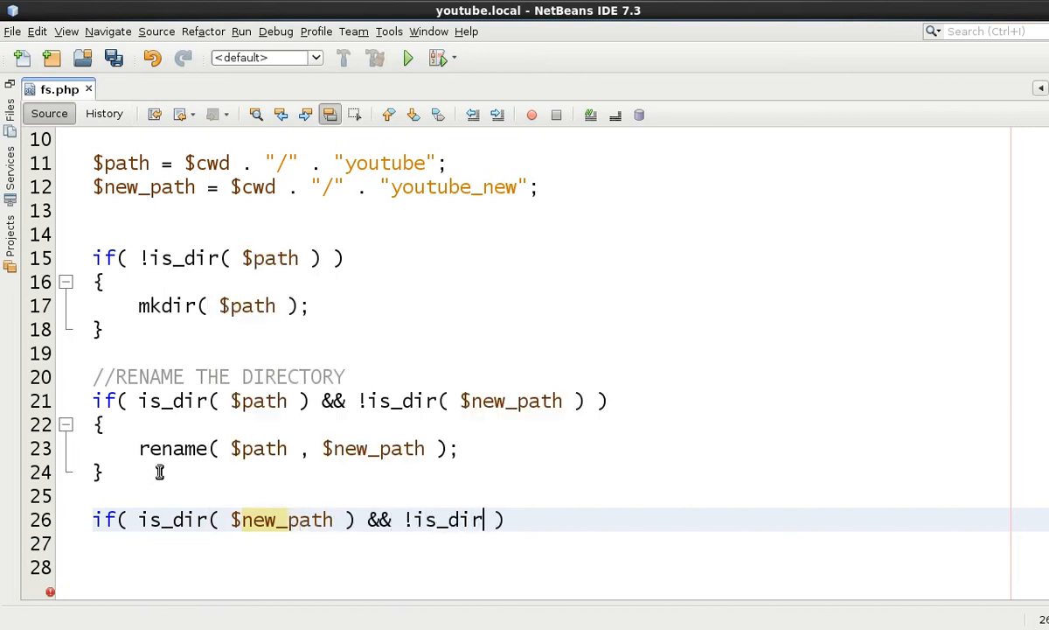
pyautogui.write('4pat')
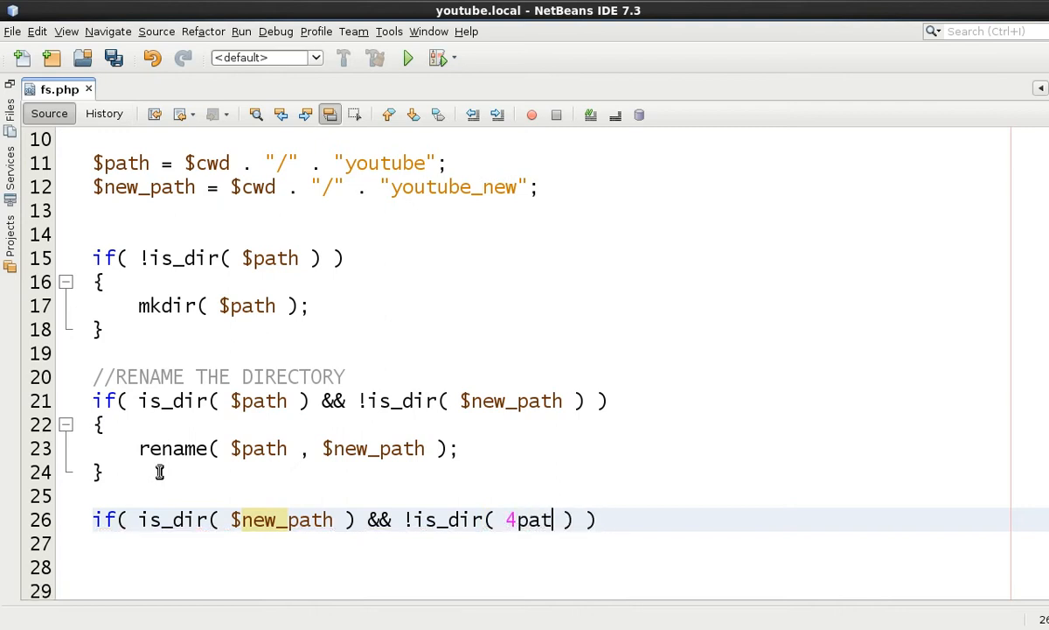
pyautogui.write('$path')
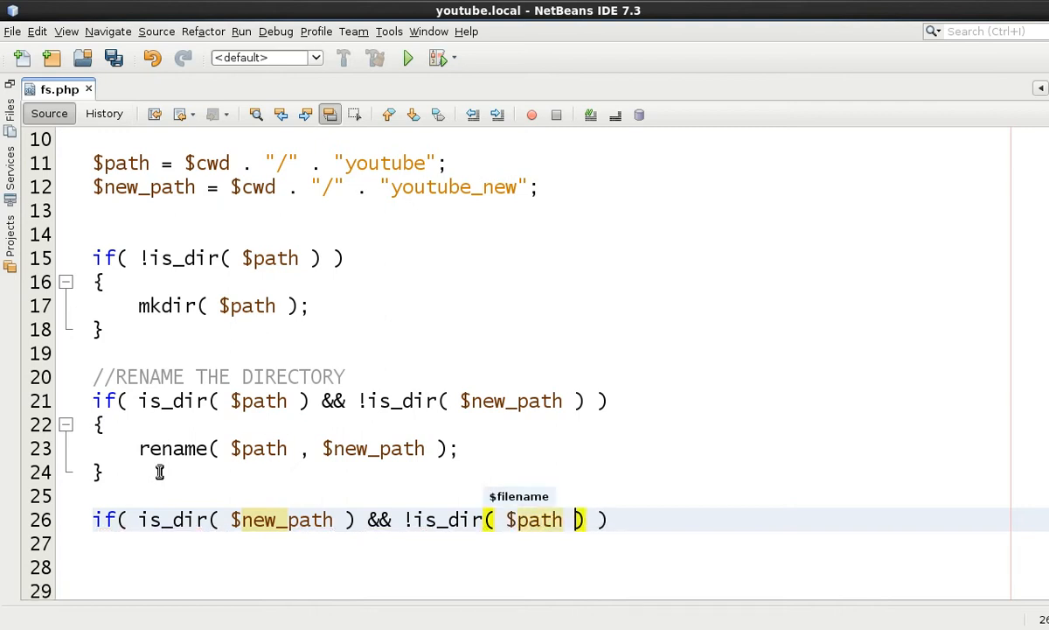
# Echo "the renaming was successful" inside the check and save the script.
pyautogui.write('echo')
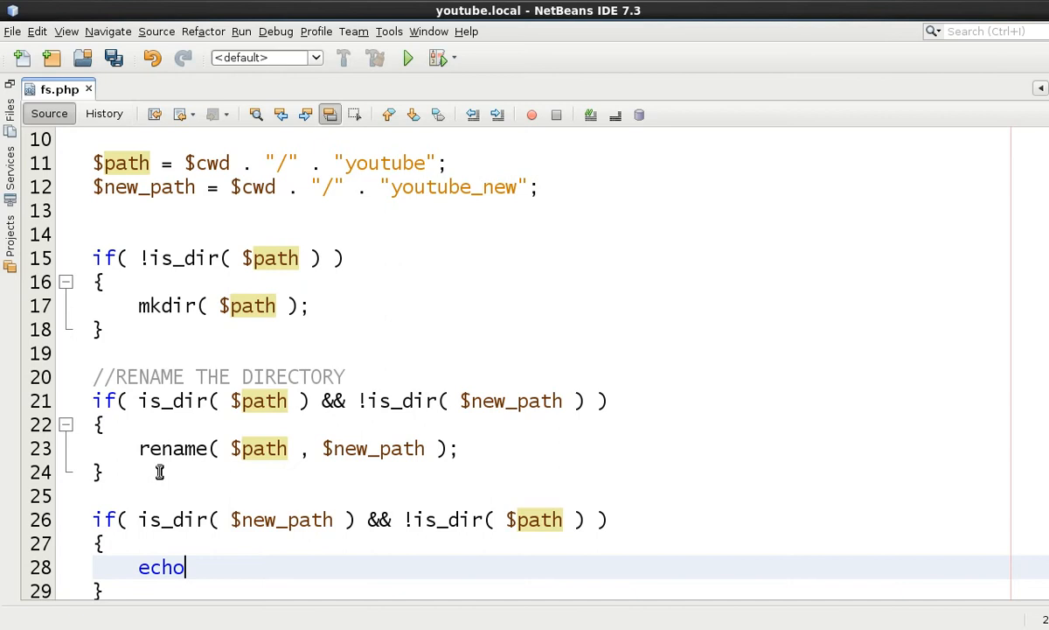
pyautogui.write('"the re')
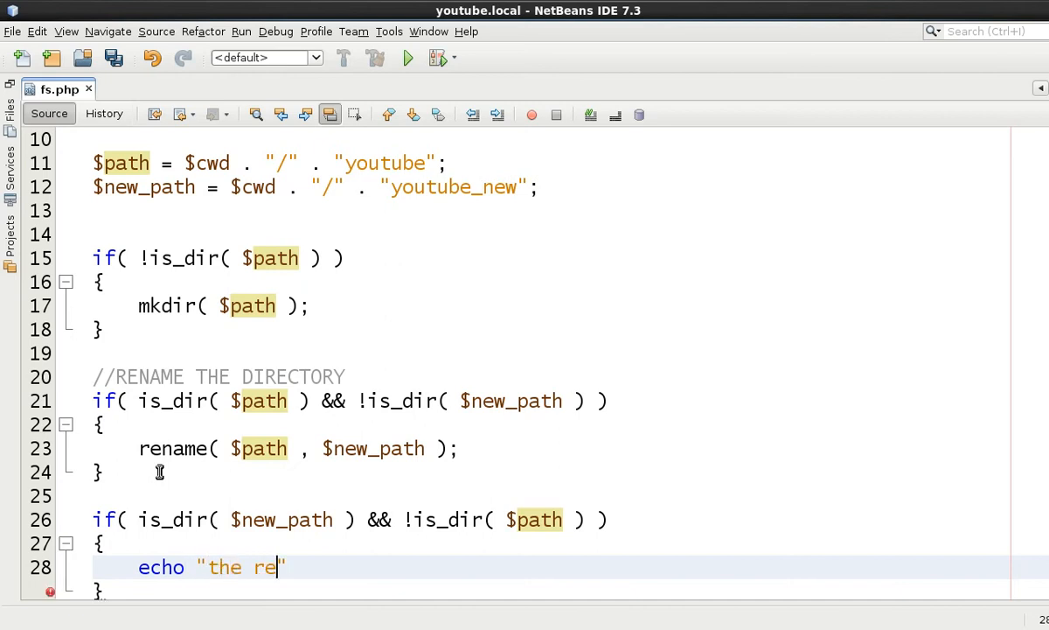
pyautogui.write('naming was succes')
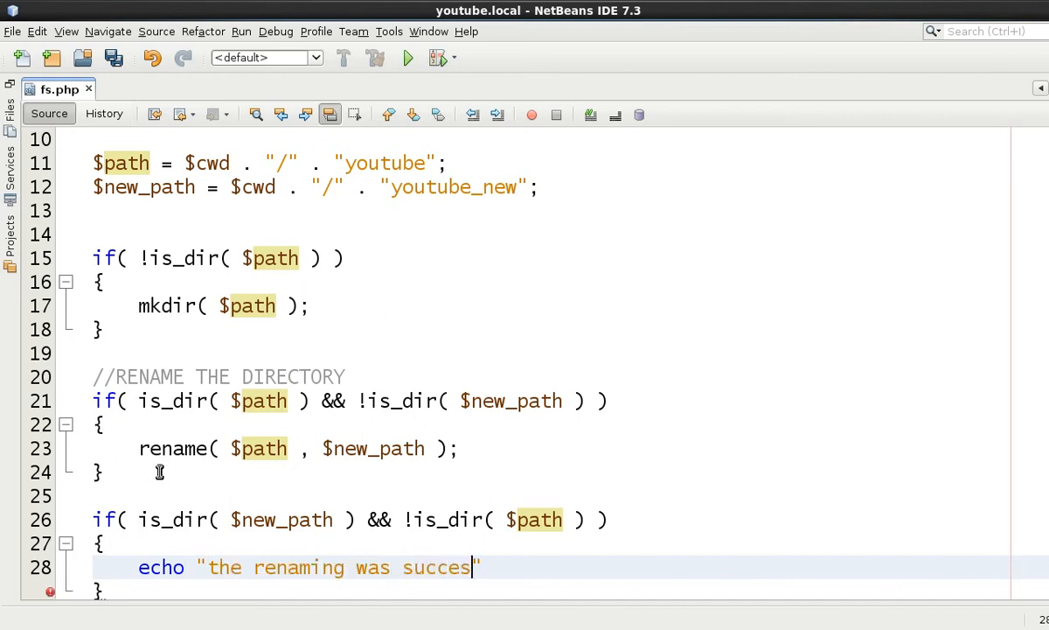
pyautogui.write('full')
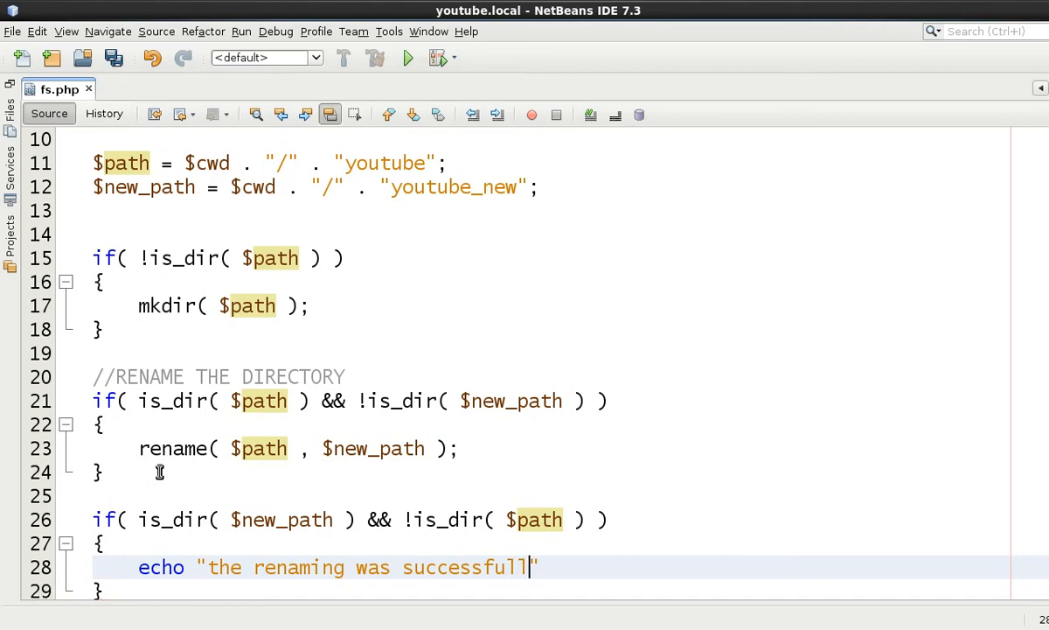
pyautogui.press('ctrl+s')
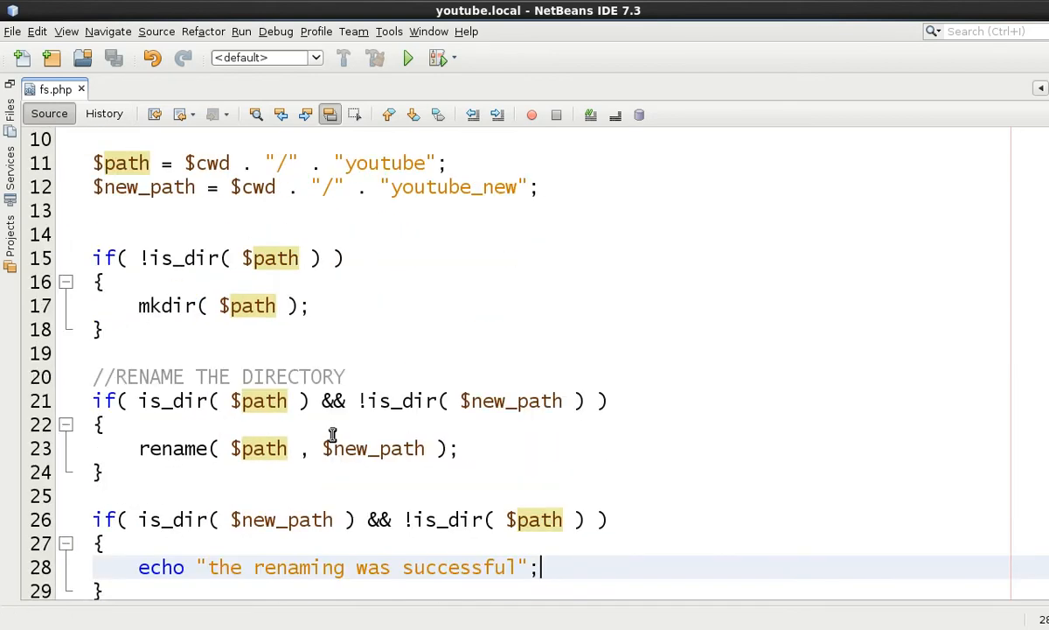
# Echo "we will now rename the folder/directory<br>" before the rename call and save.
pyautogui.scroll(-3)
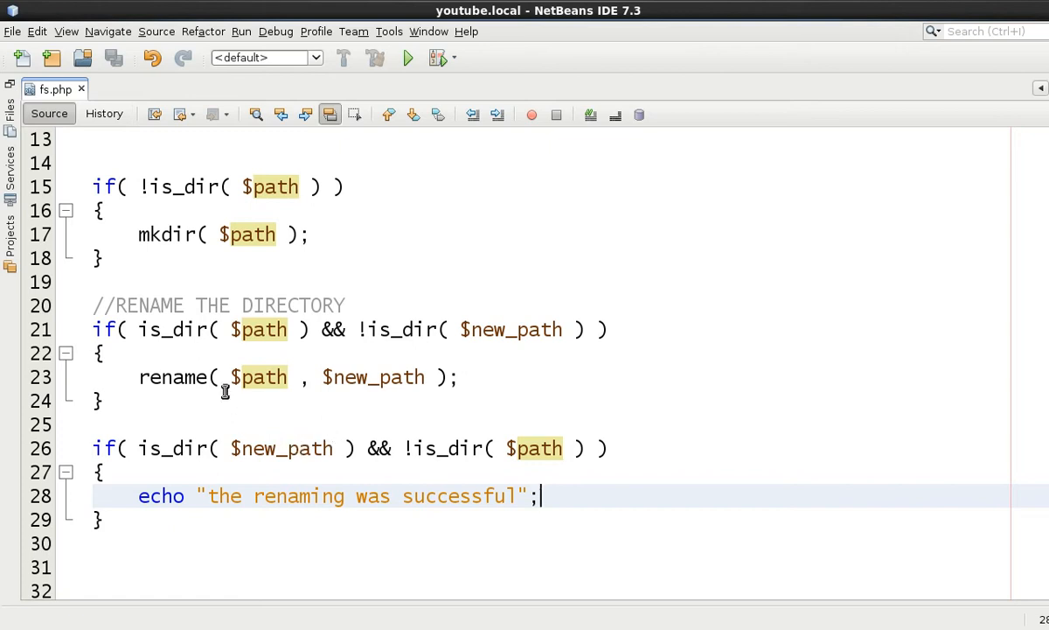
pyautogui.write('echo')
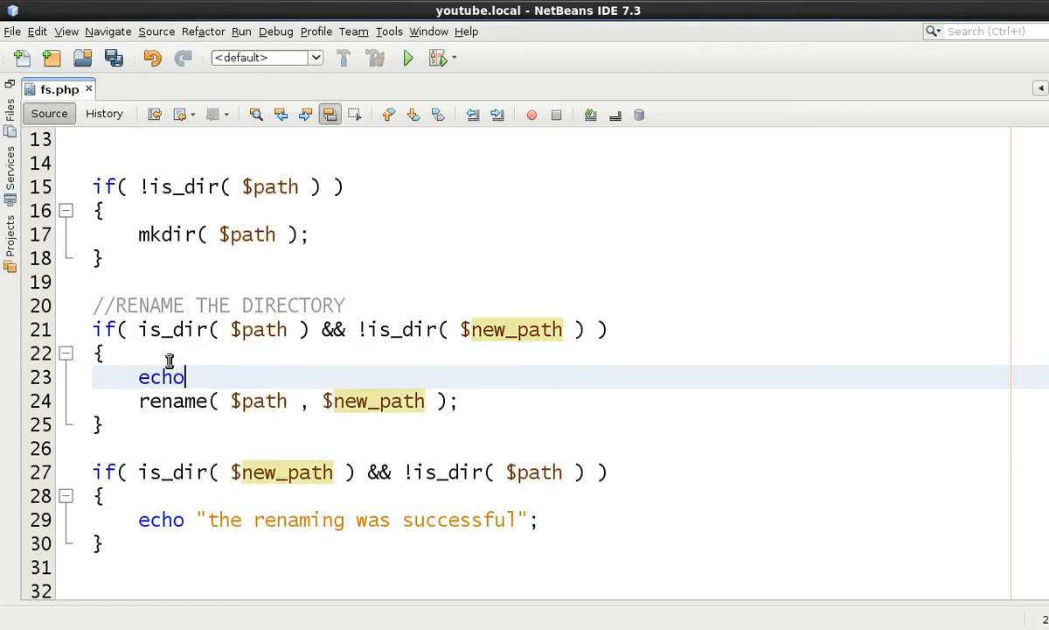
pyautogui.write('"we will now rename')
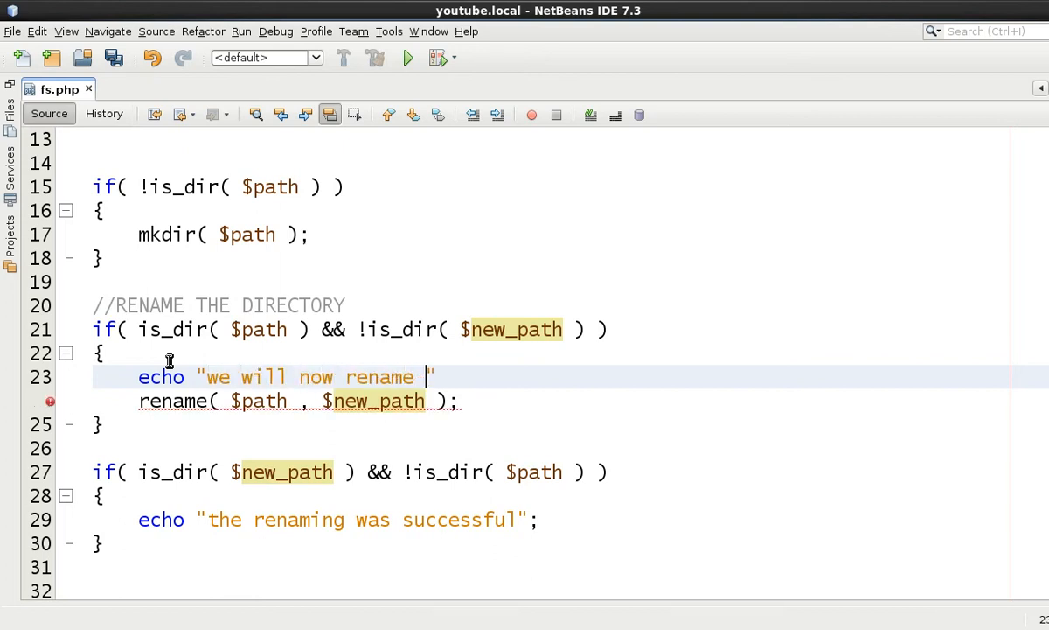
pyautogui.write('the folder/')
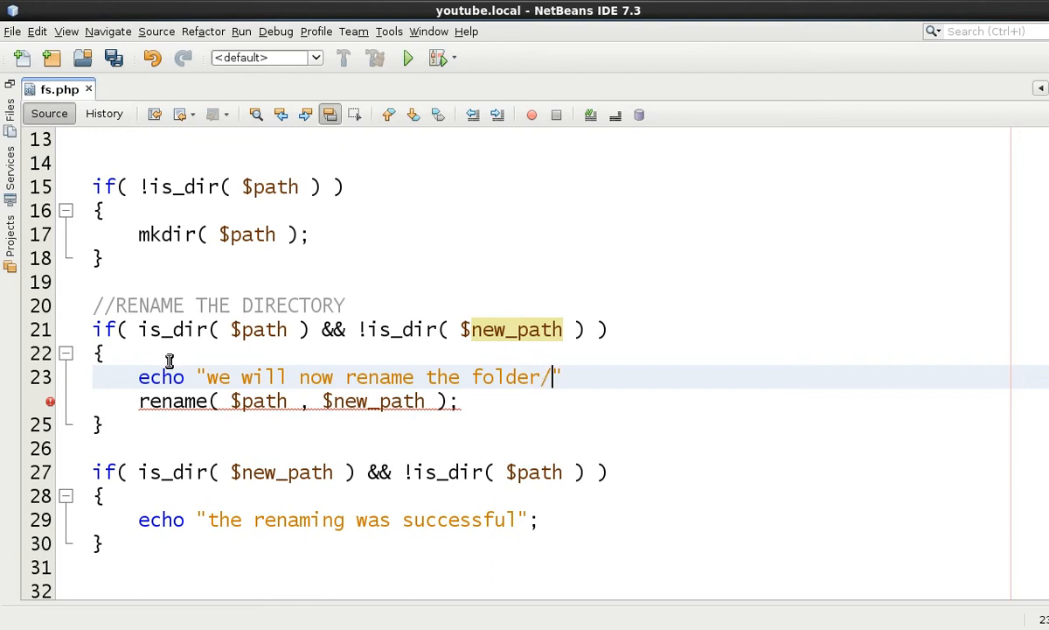
pyautogui.write('directory<br>')
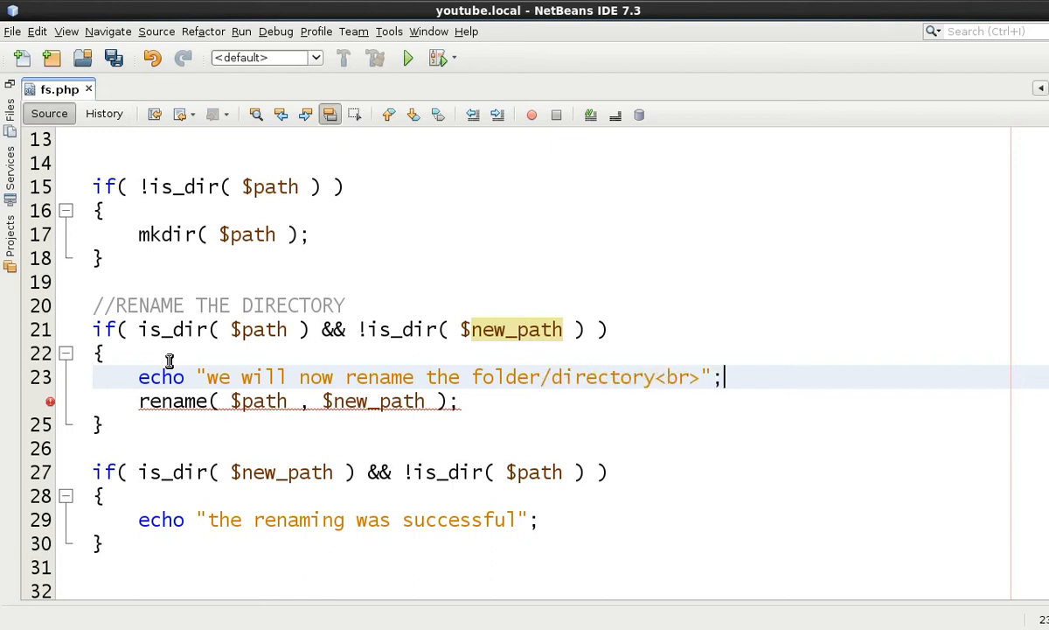
pyautogui.press('ctrl+s')
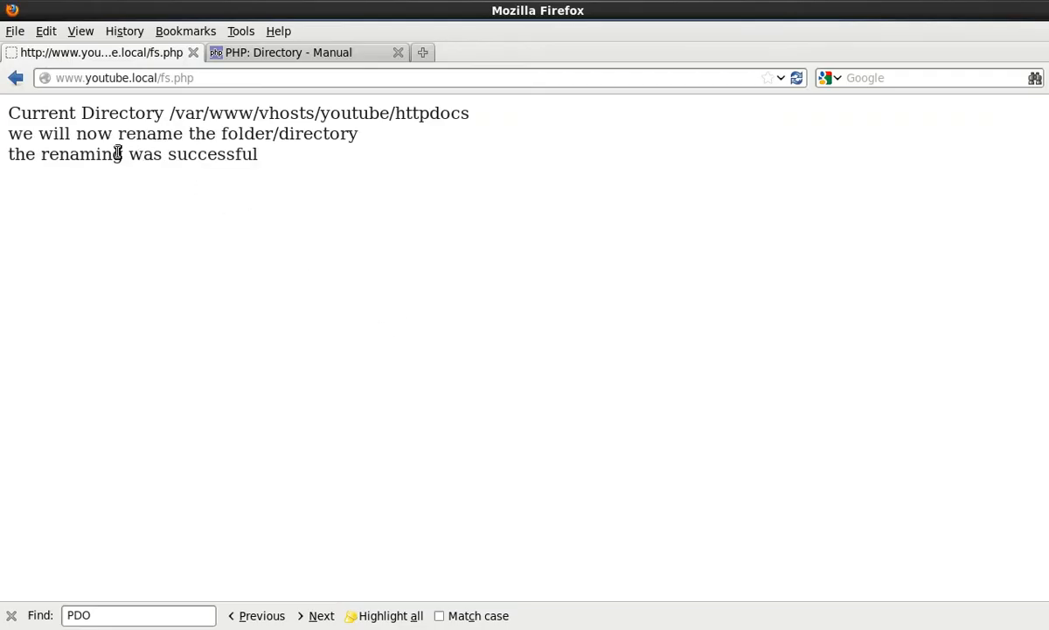
# Highlight the success message in fs.php's output on the Firefox page.
pyautogui.moveTo(53, 133); pyautogui.dragTo(315, 133)
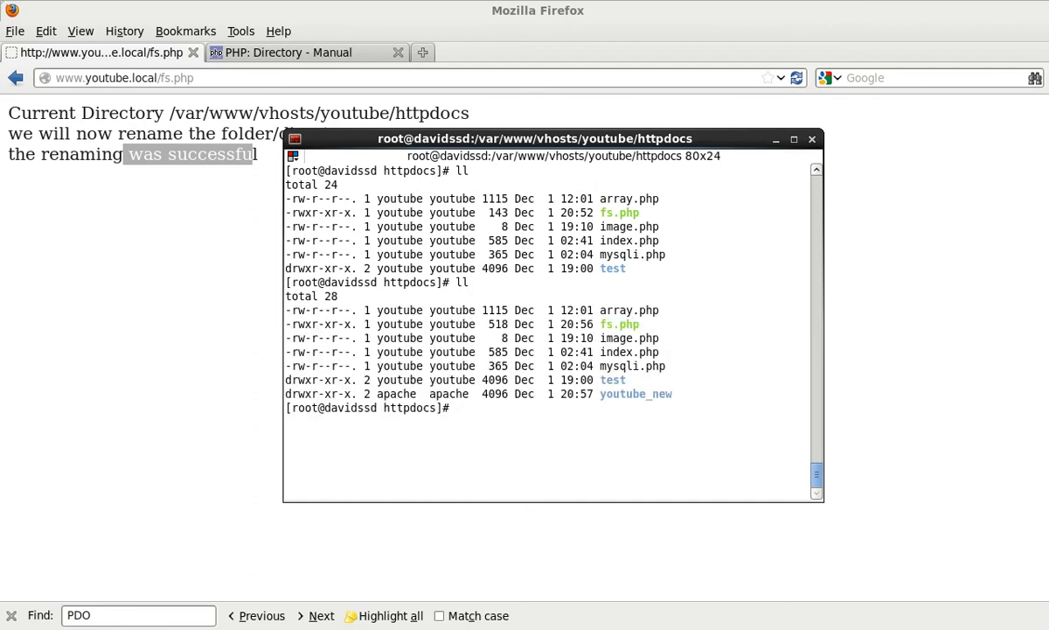
# Check the httpdocs listing in the terminal for the youtube_new directory.
pyautogui.doubleClick(637, 393)
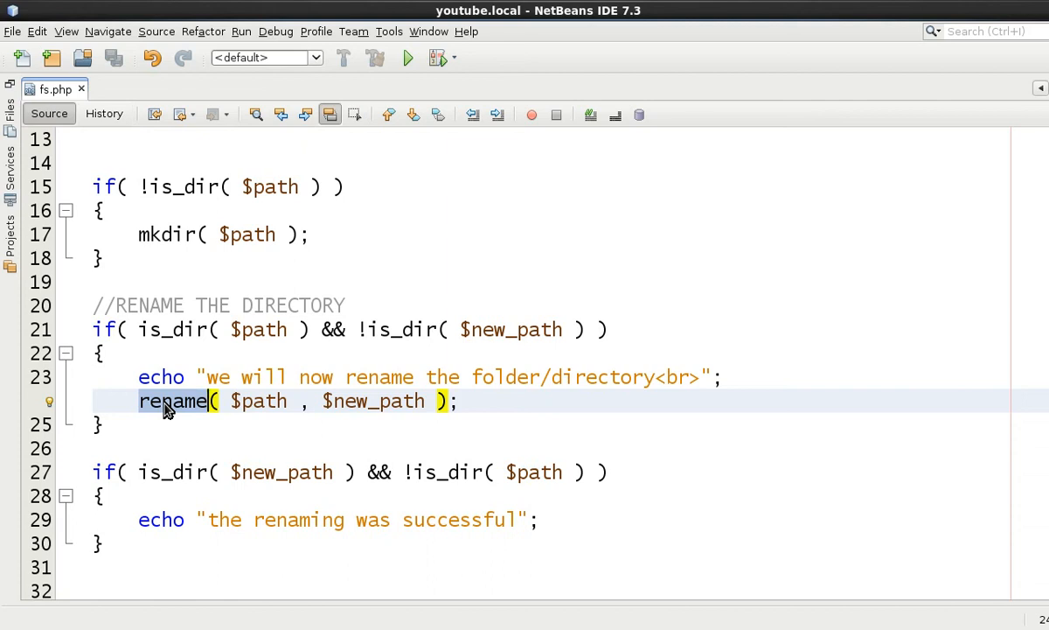
pyautogui.moveTo(199, 416)
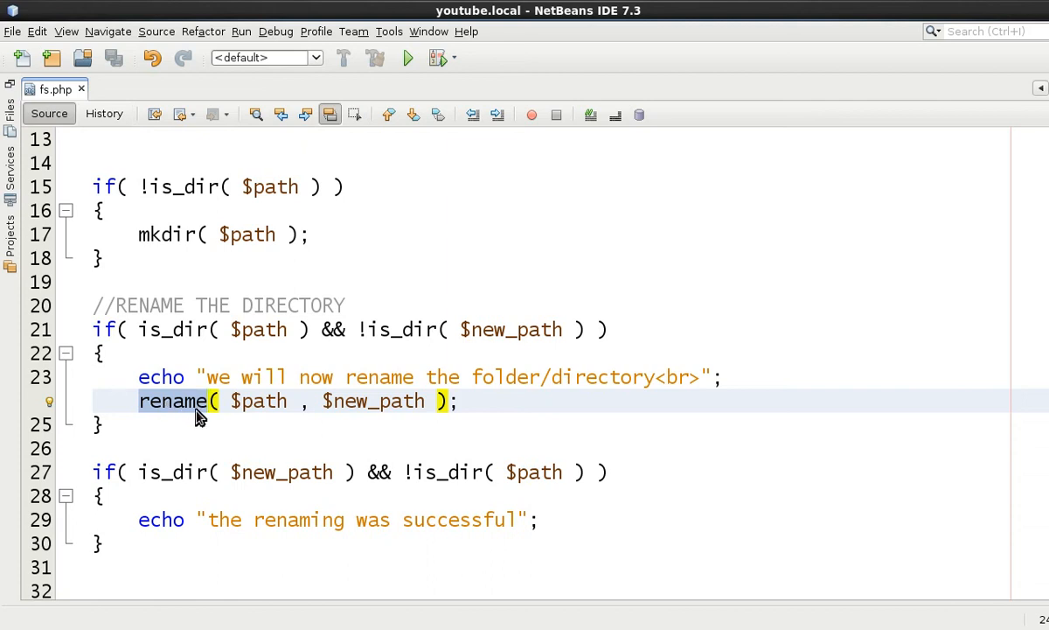
# Select the rename function call on line 24 of fs.php.
pyautogui.doubleClick(259, 401)
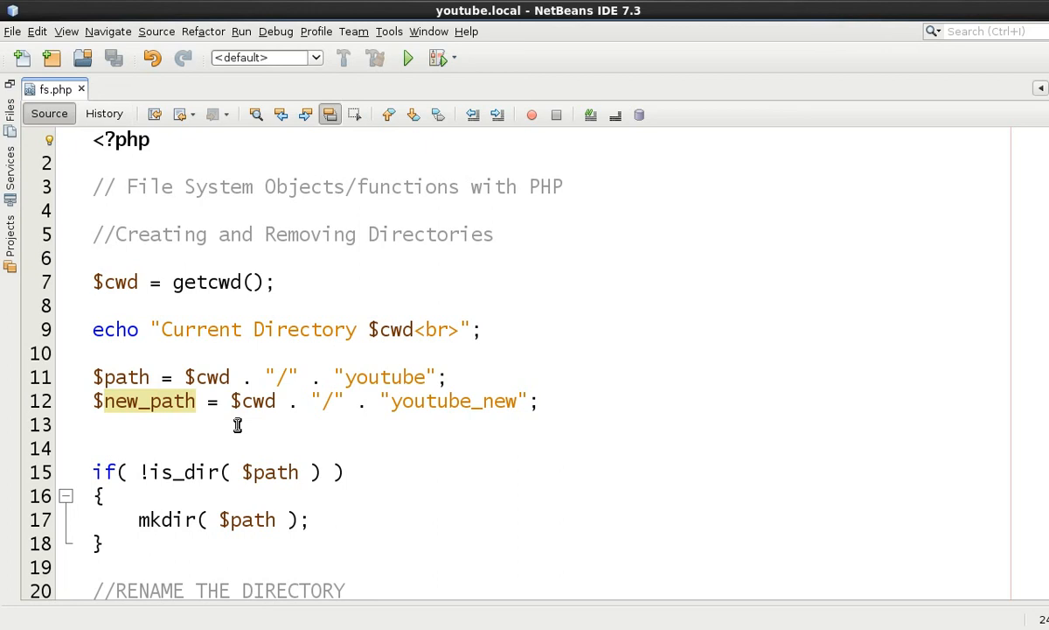
pyautogui.moveTo(341, 448)
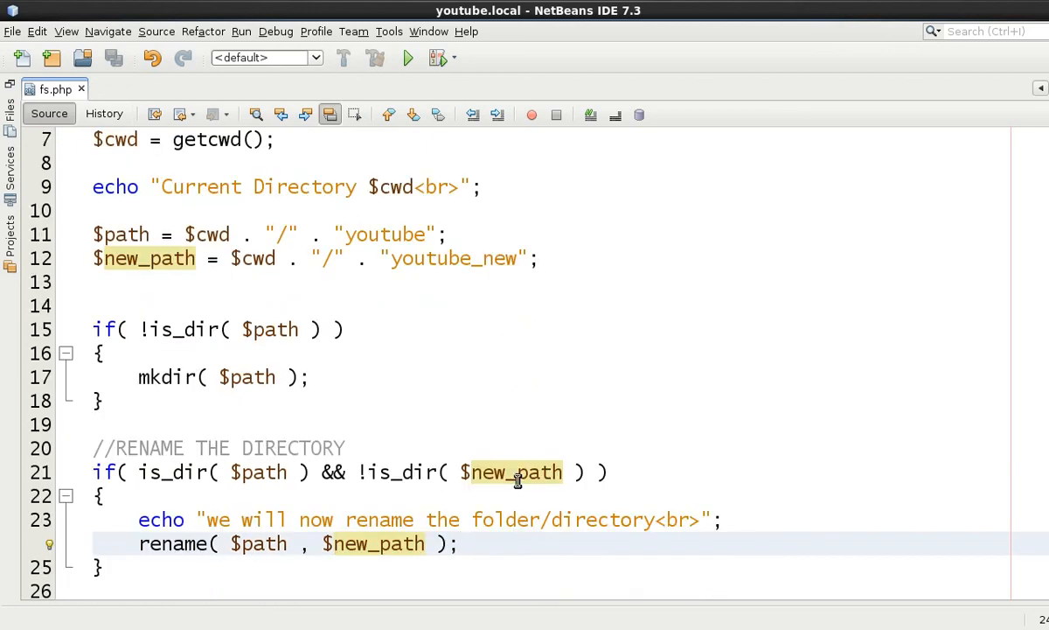
pyautogui.click(608, 473)
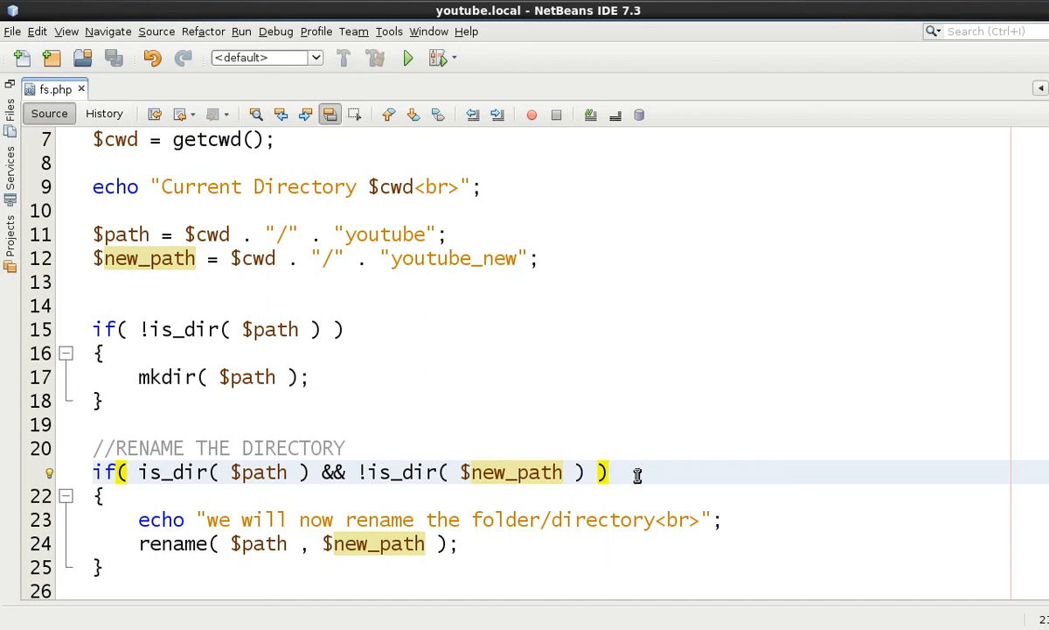
pyautogui.click(609, 473)
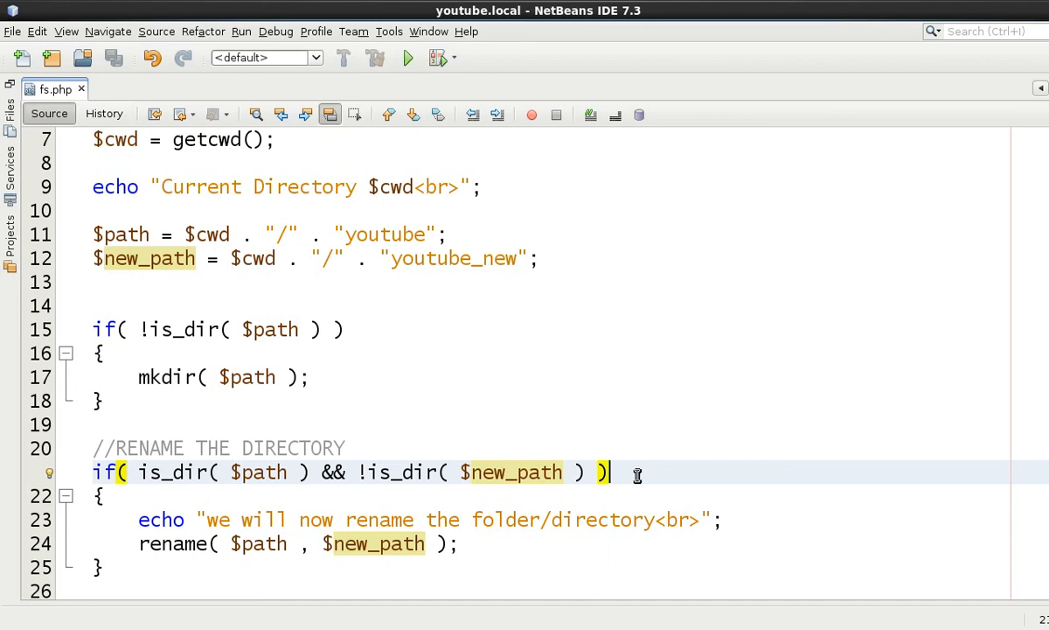